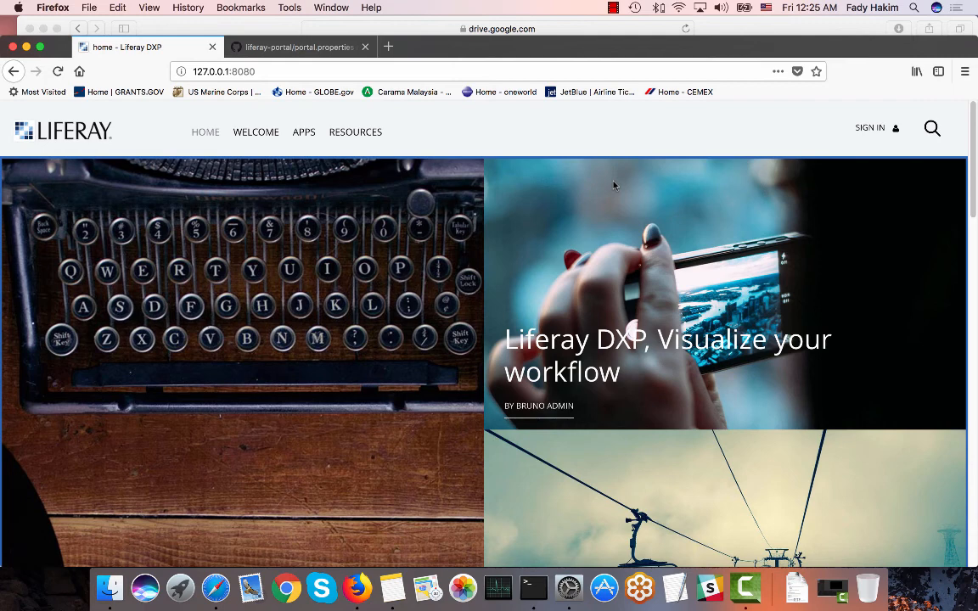
mouse_move(560, 150)
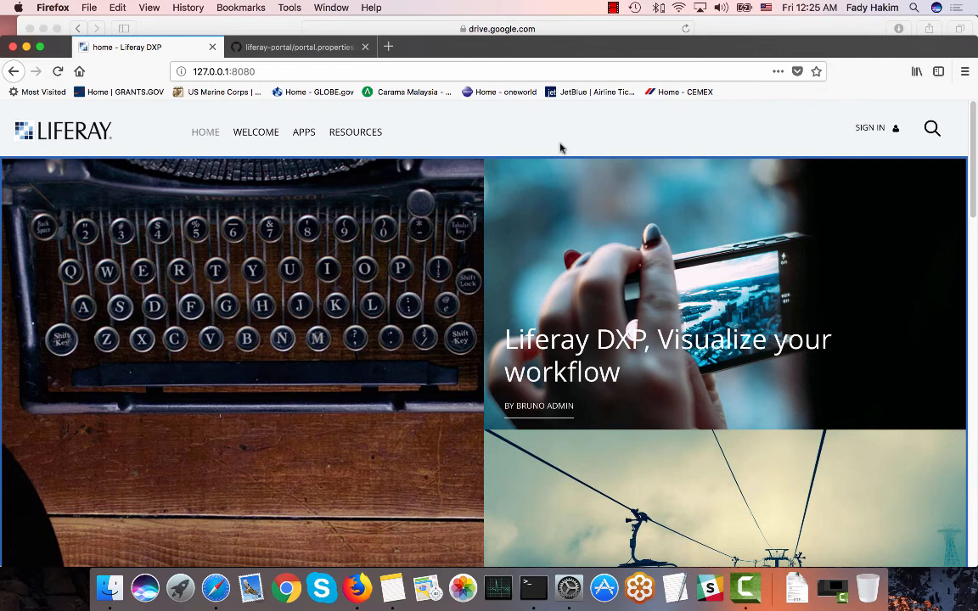
mouse_move(353, 178)
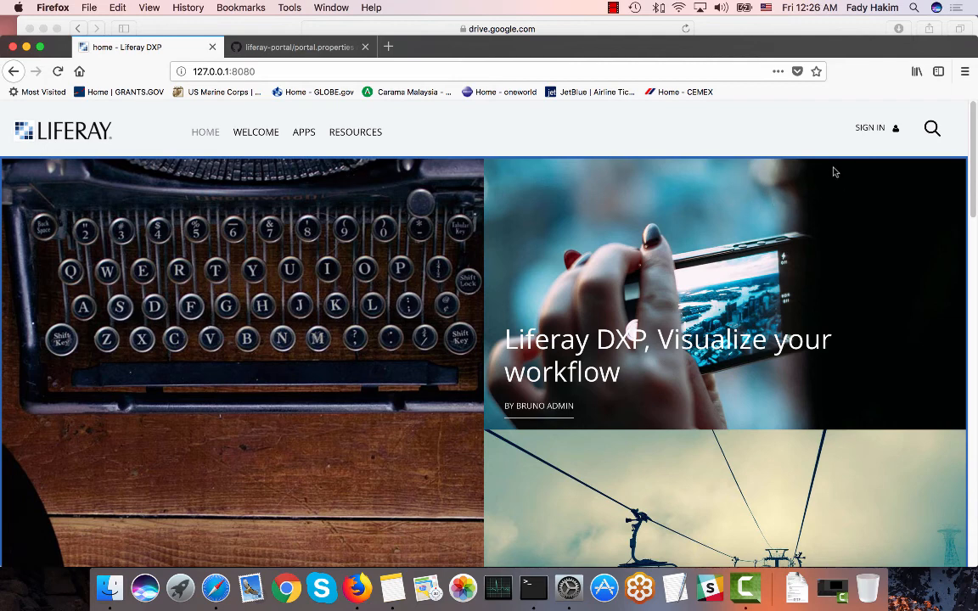
mouse_move(822, 140)
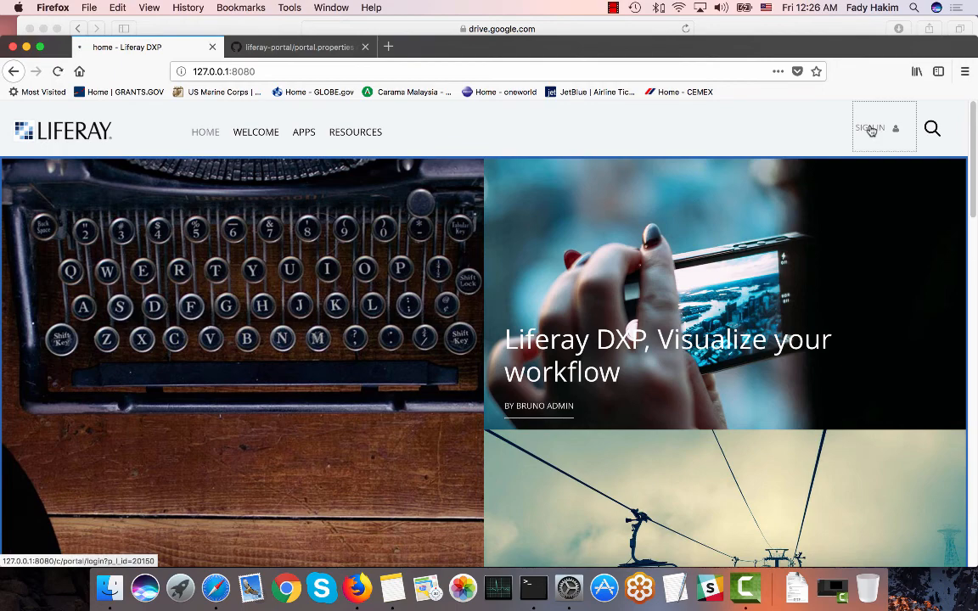
Sign in as bruno, decline Firefox's save-login prompt, and go to Content > Web Content
left_click(869, 127)
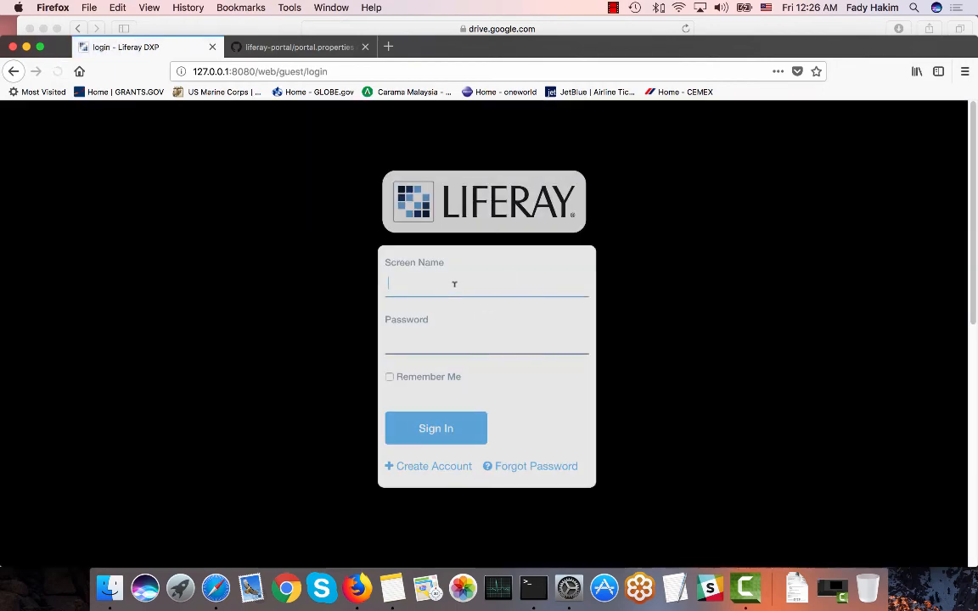
type("bruno")
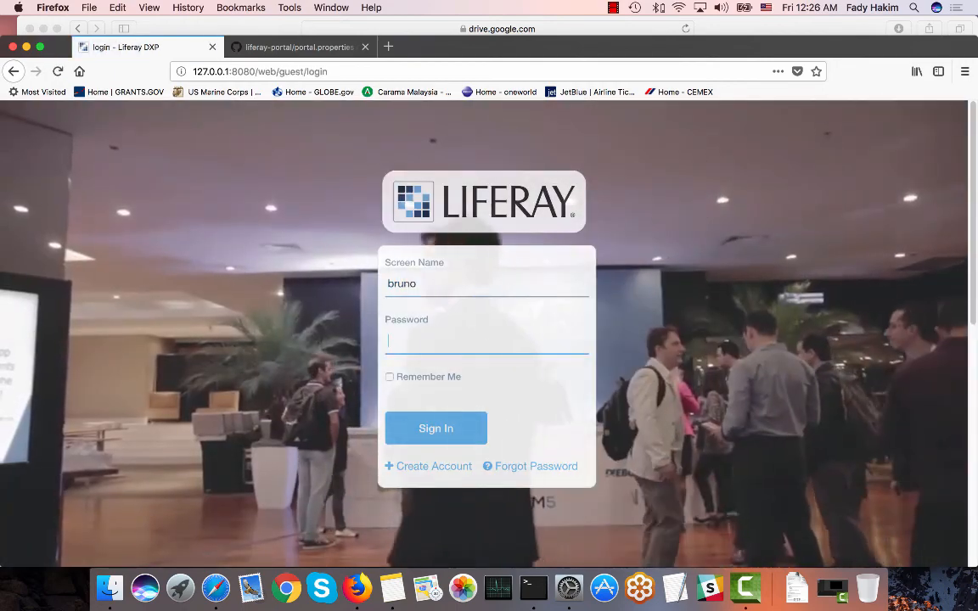
left_click(434, 427)
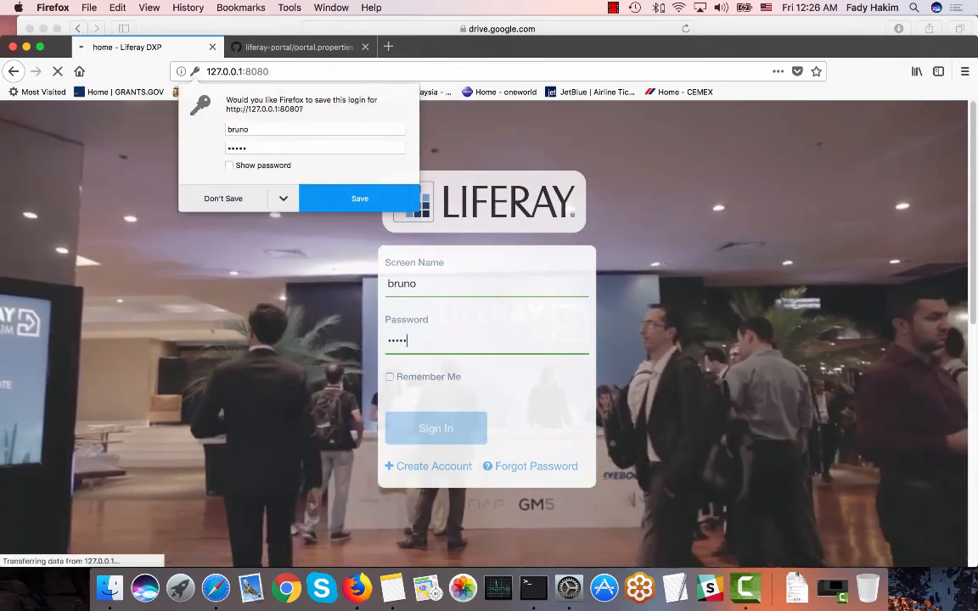
left_click(435, 428)
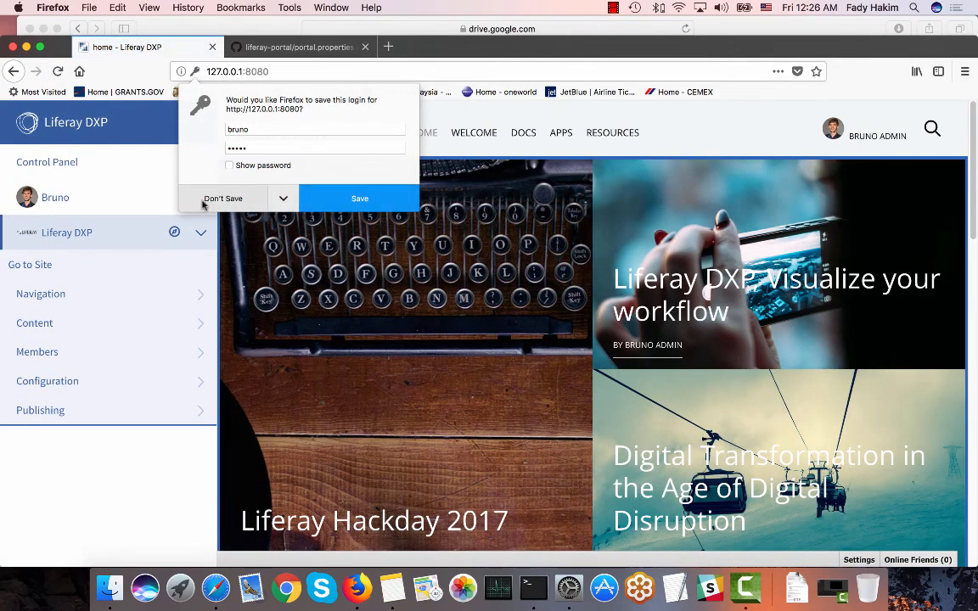
left_click(222, 197)
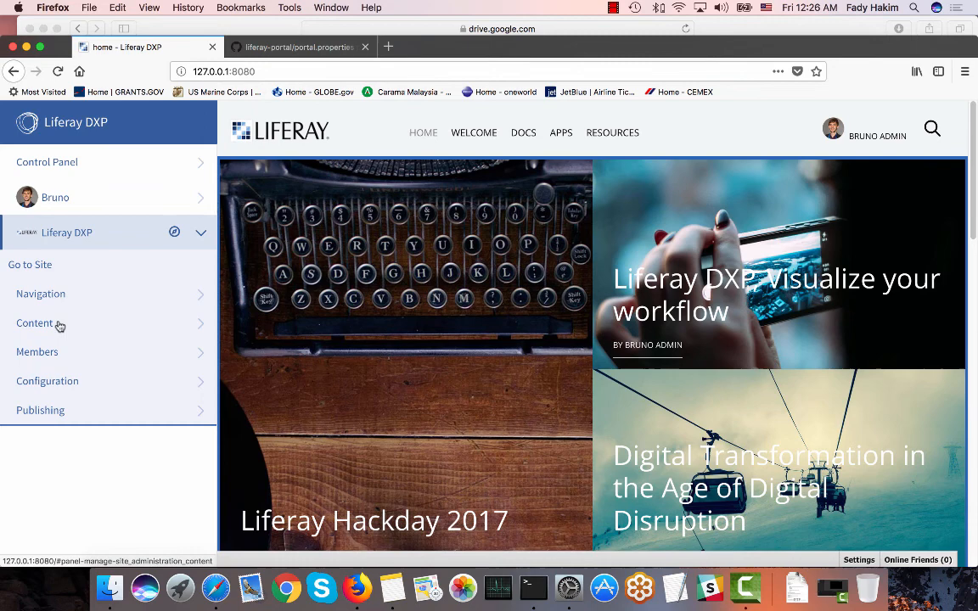
left_click(34, 322)
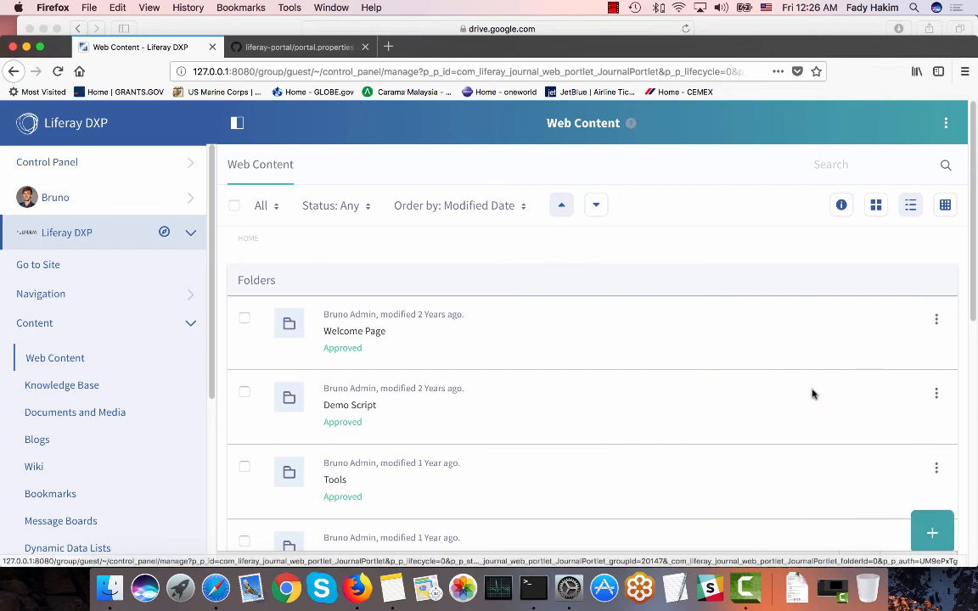
Create a Basic Web Content 'Test APIS' with body 'Welcome to my English Content'
left_click(930, 533)
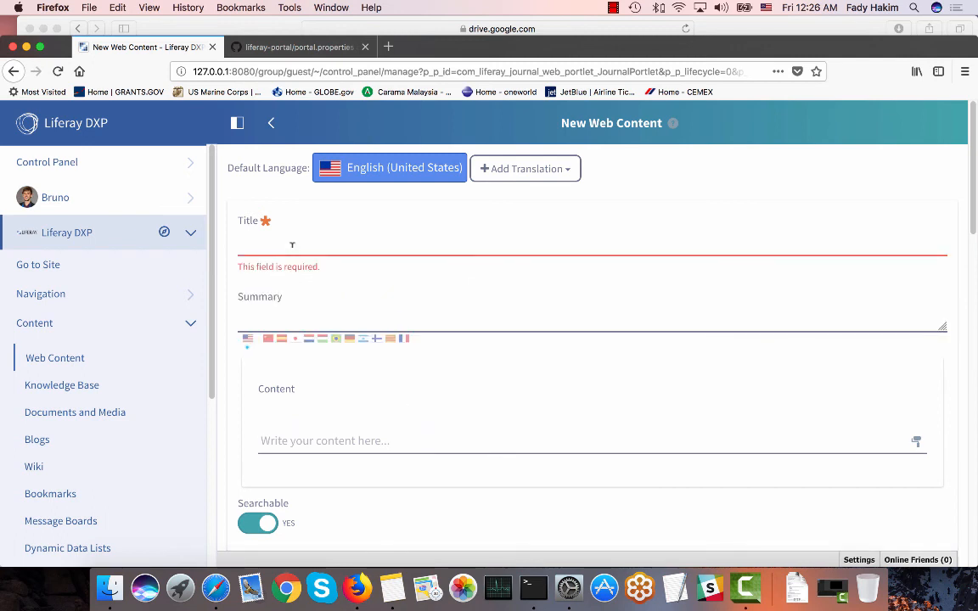
type("Test APIS")
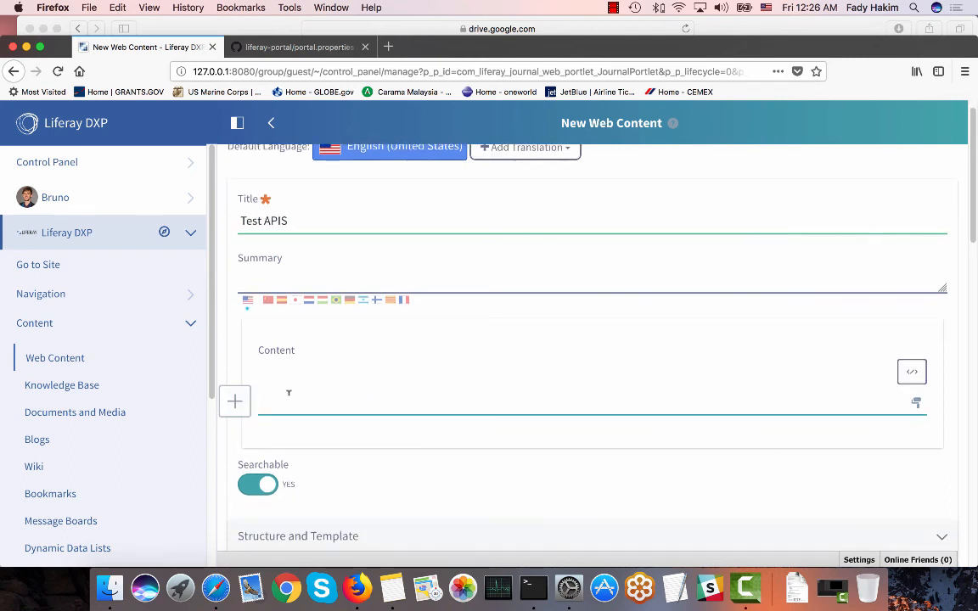
mouse_move(288, 393)
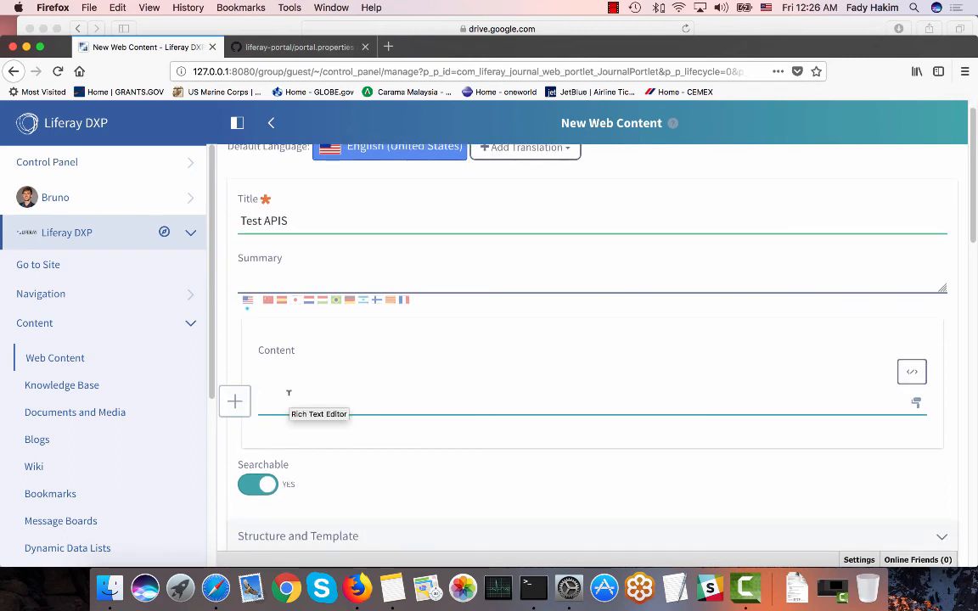
type("Welo")
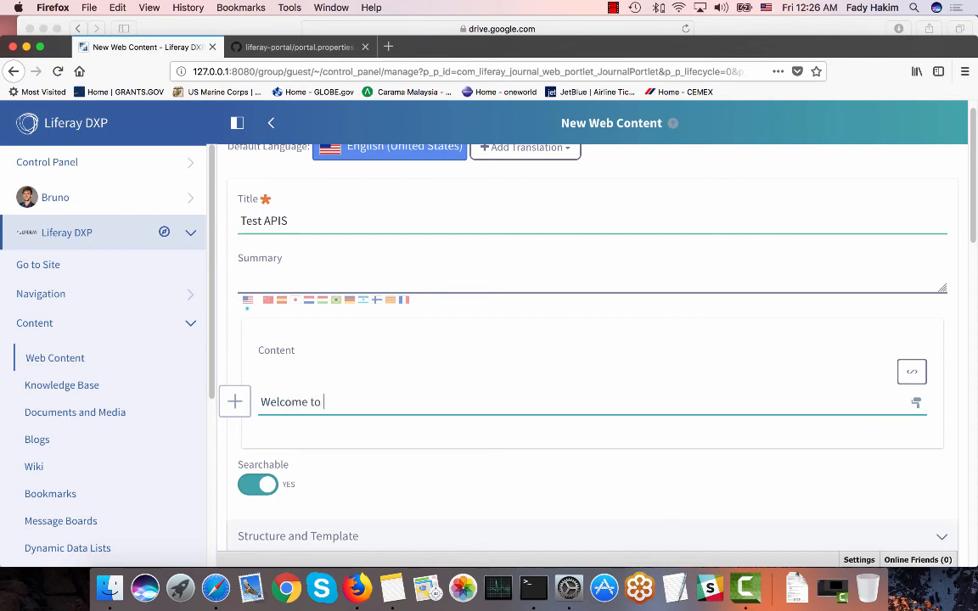
type("my English")
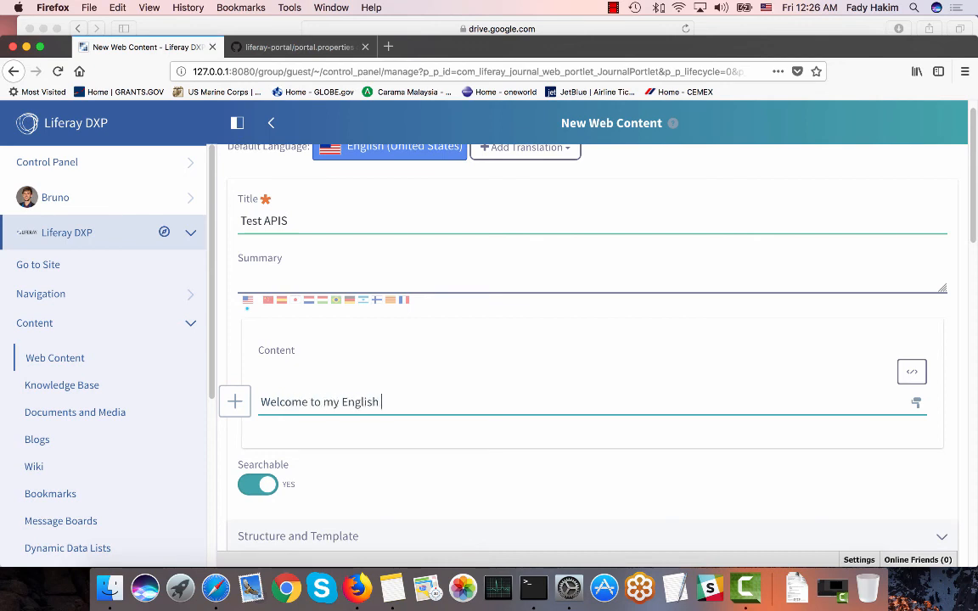
type("Content")
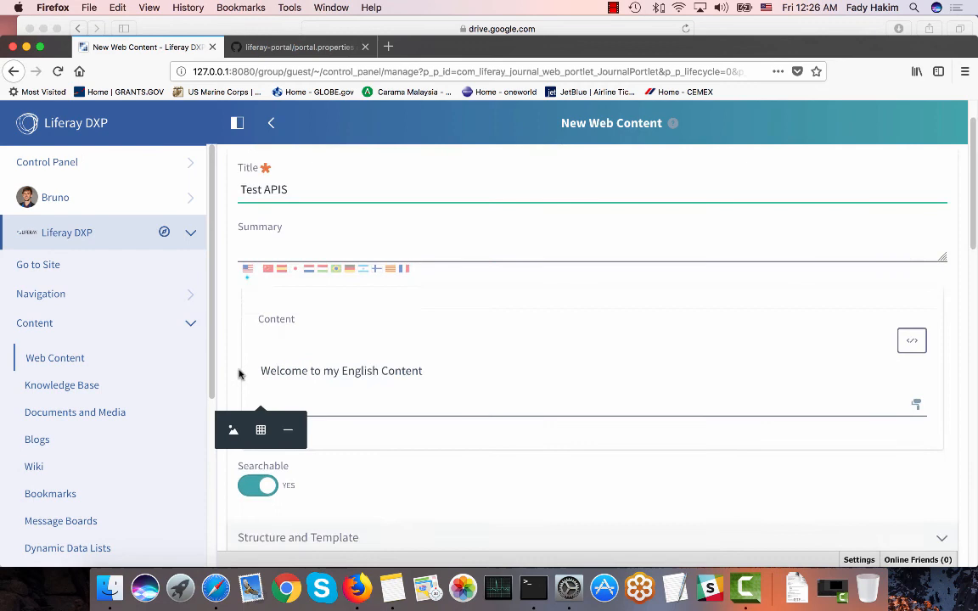
Insert the Liferay & RedHat image from the Images Liferay folder and publish the article
left_click(231, 429)
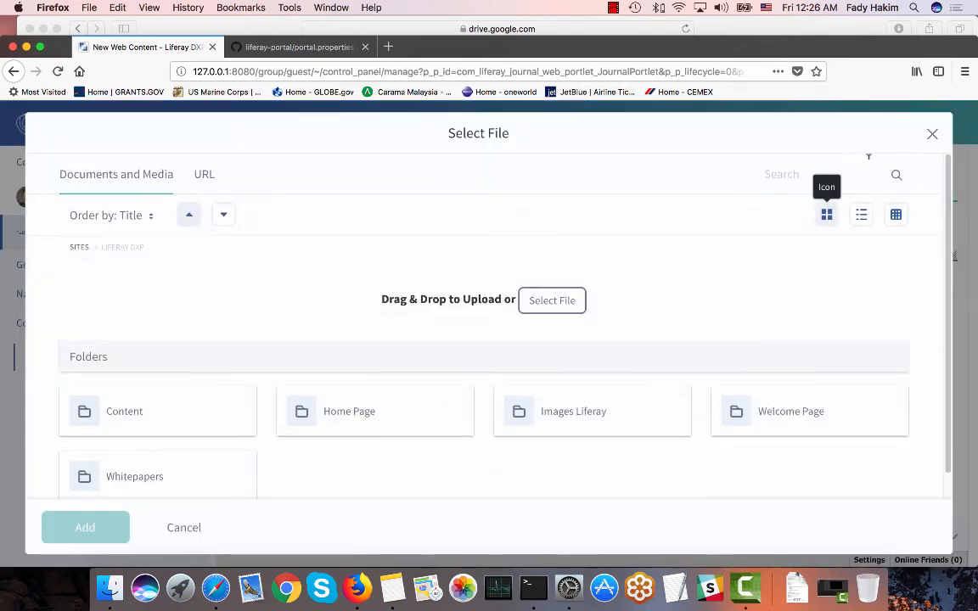
mouse_move(689, 428)
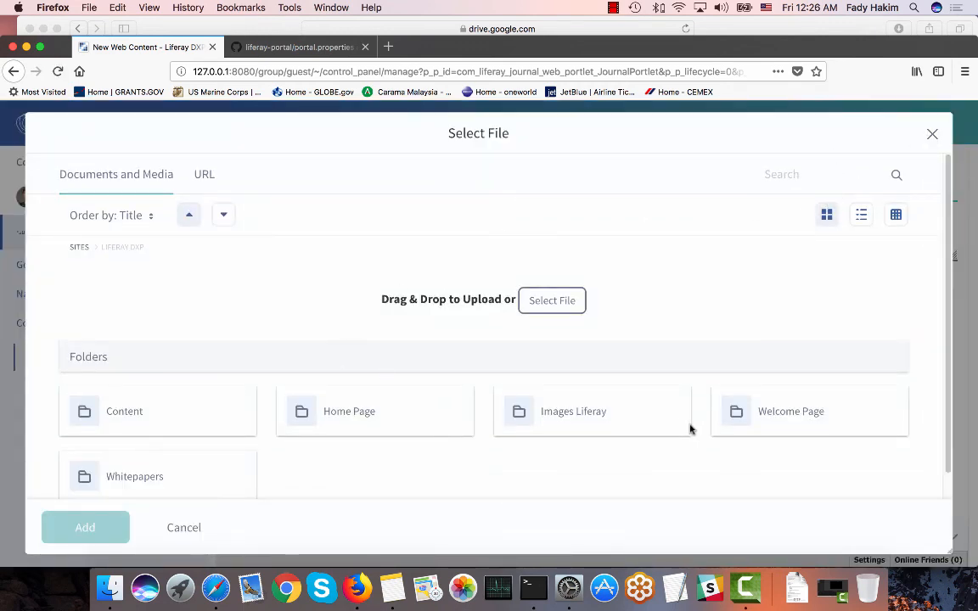
double_click(790, 410)
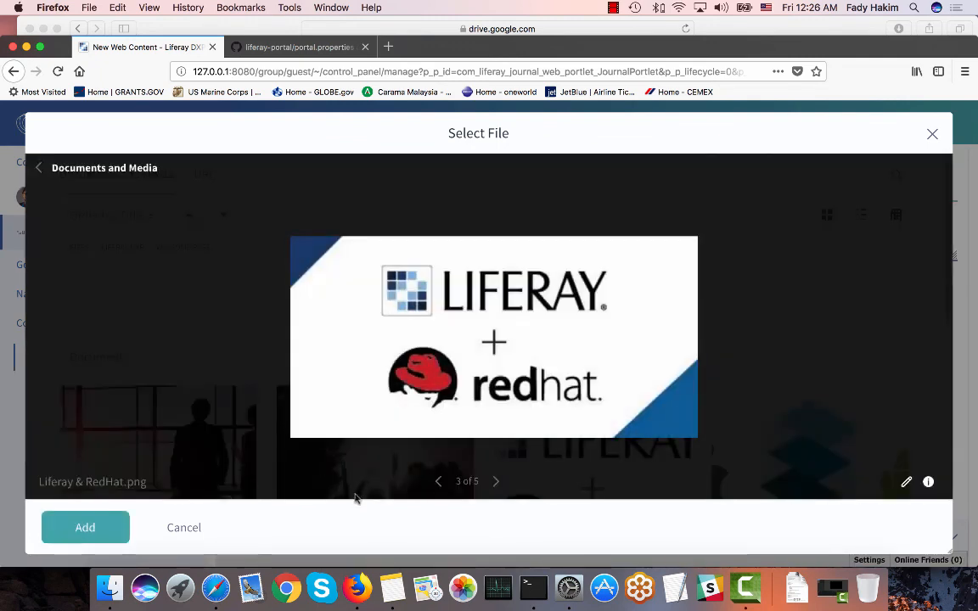
left_click(85, 526)
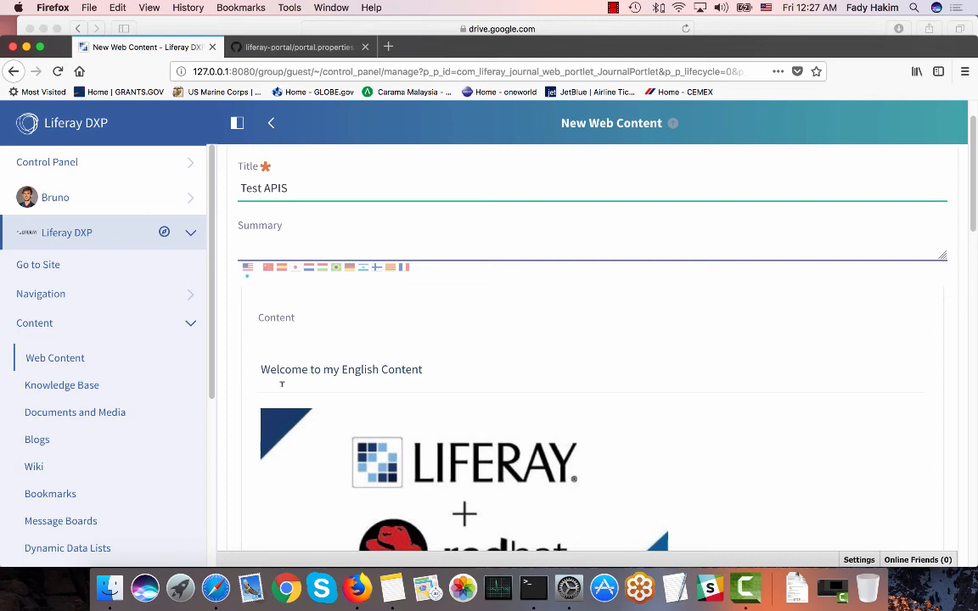
scroll("down", 3)
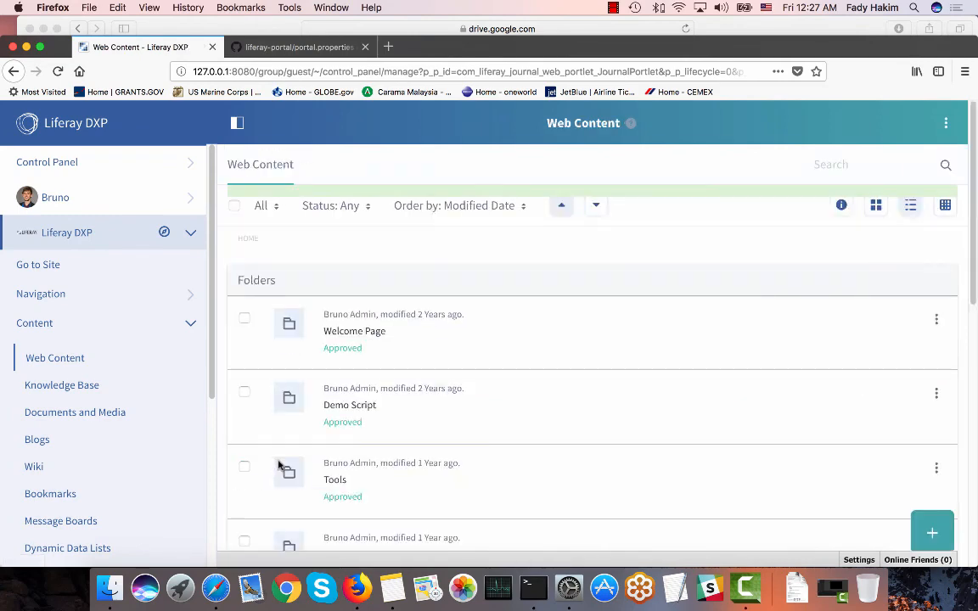
Find Test APIS in the Web Content list and choose Edit from its actions menu
scroll("down", 3)
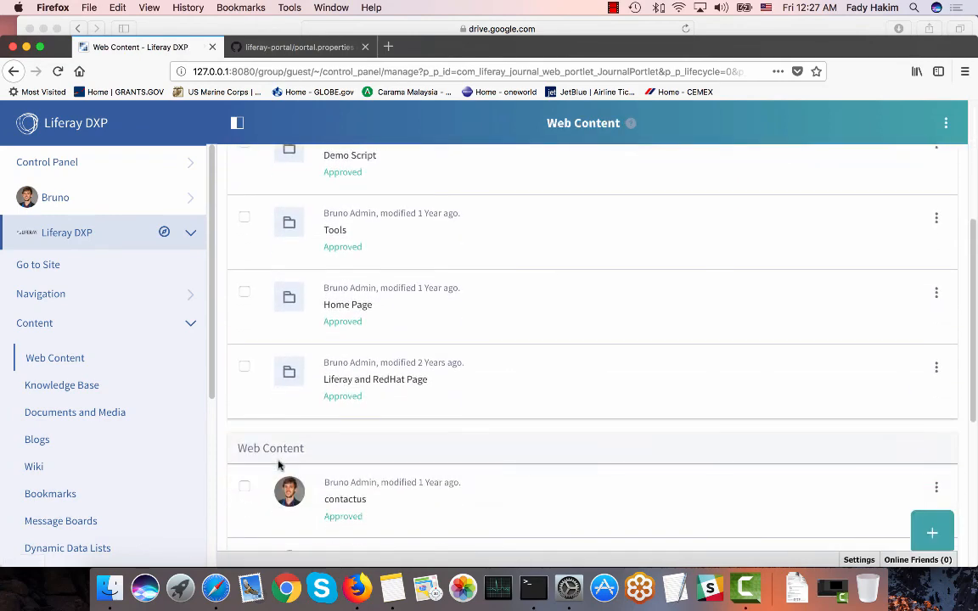
scroll("down", 3)
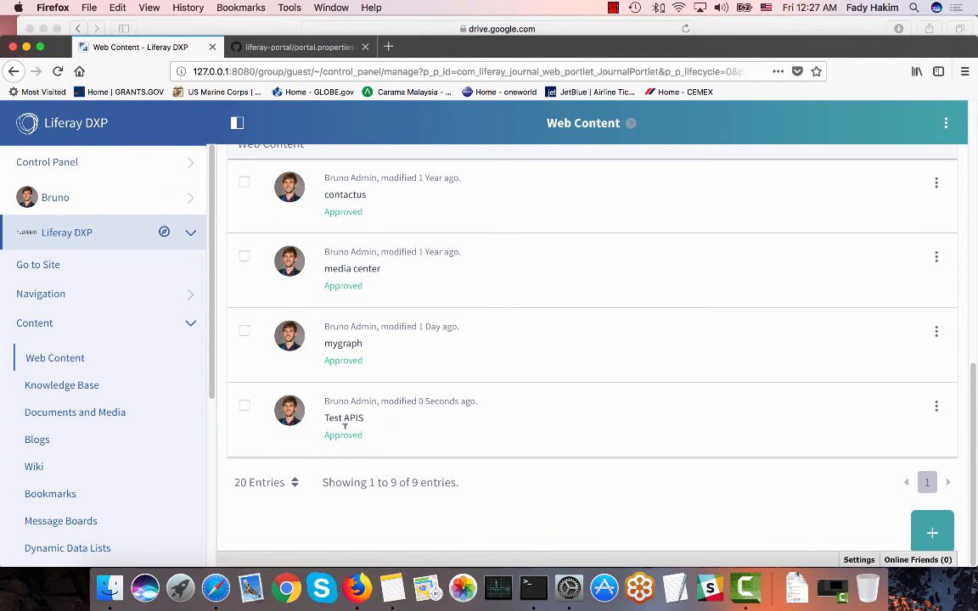
mouse_move(937, 407)
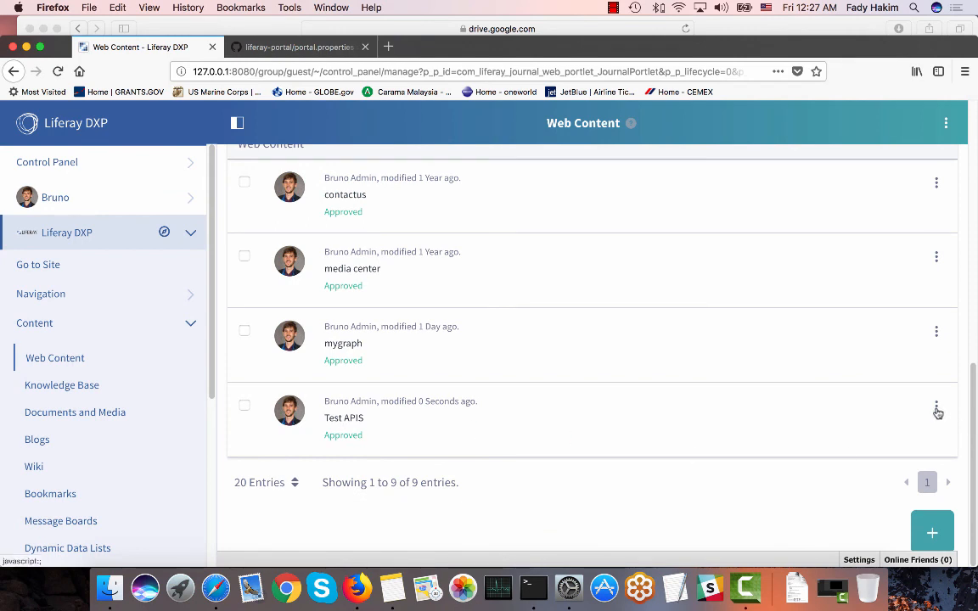
left_click(937, 407)
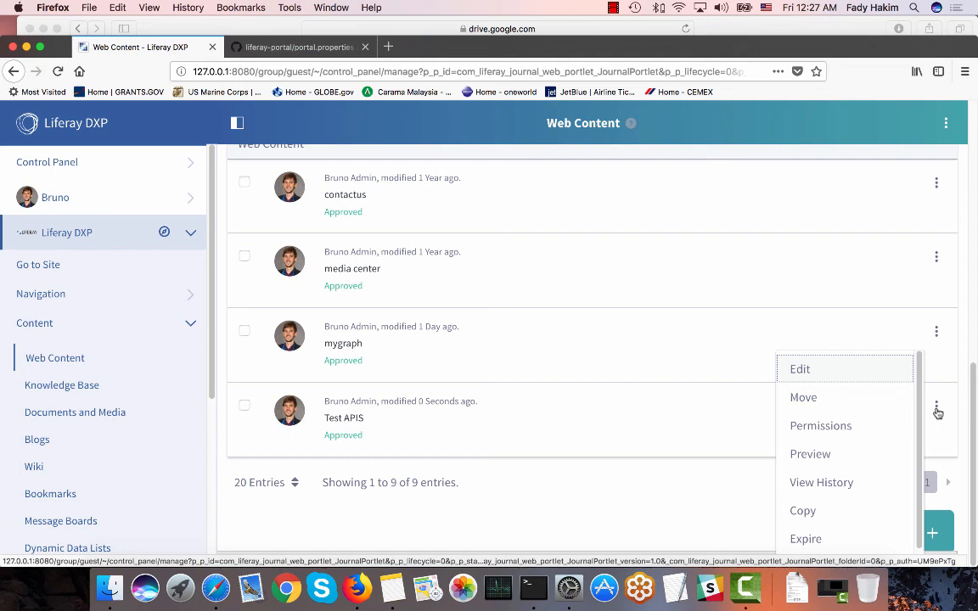
left_click(799, 369)
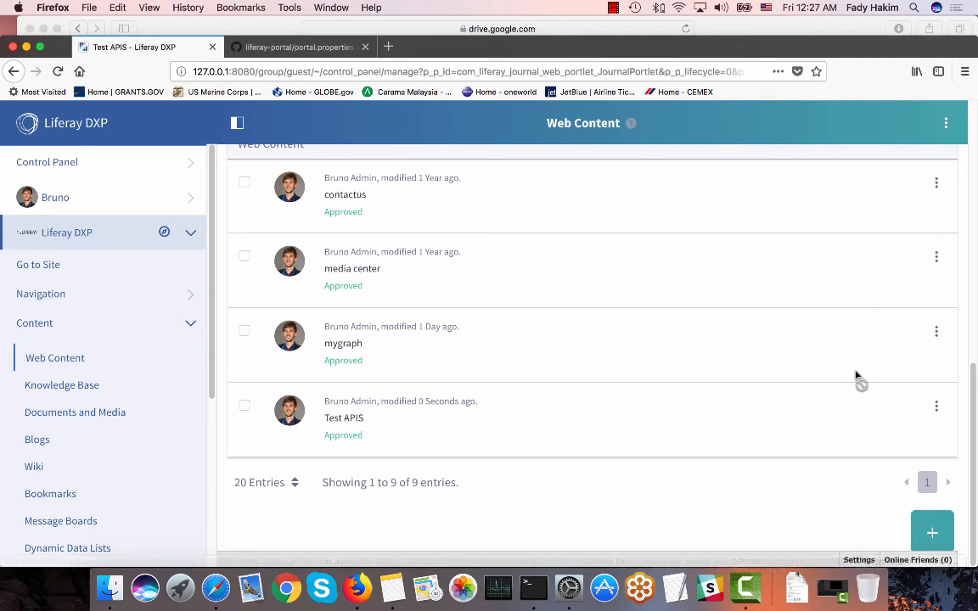
Add a Spanish (Spain) translation 'Bienvenido Liferay' with the Liferay Screens image and publish
left_click(342, 417)
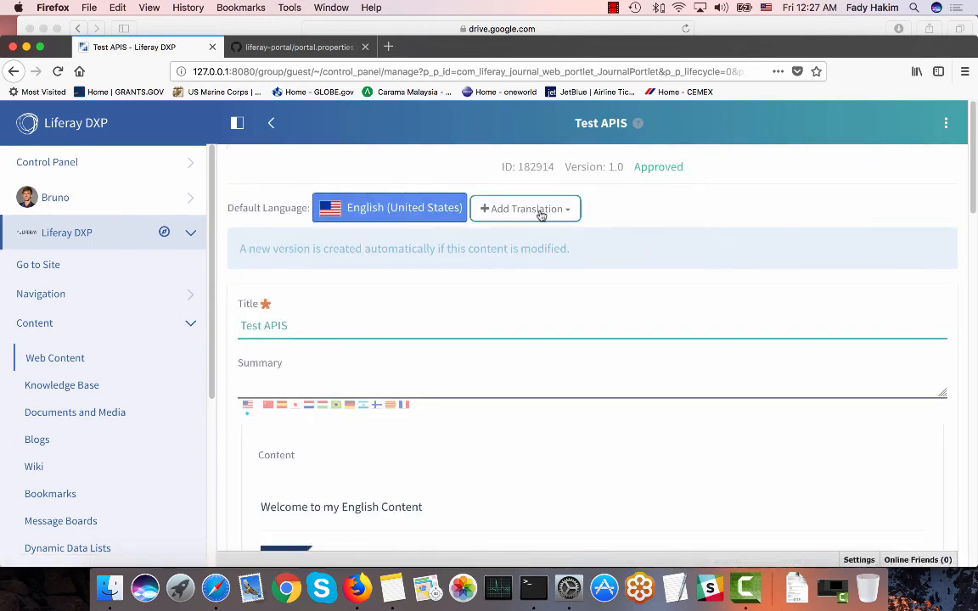
left_click(524, 207)
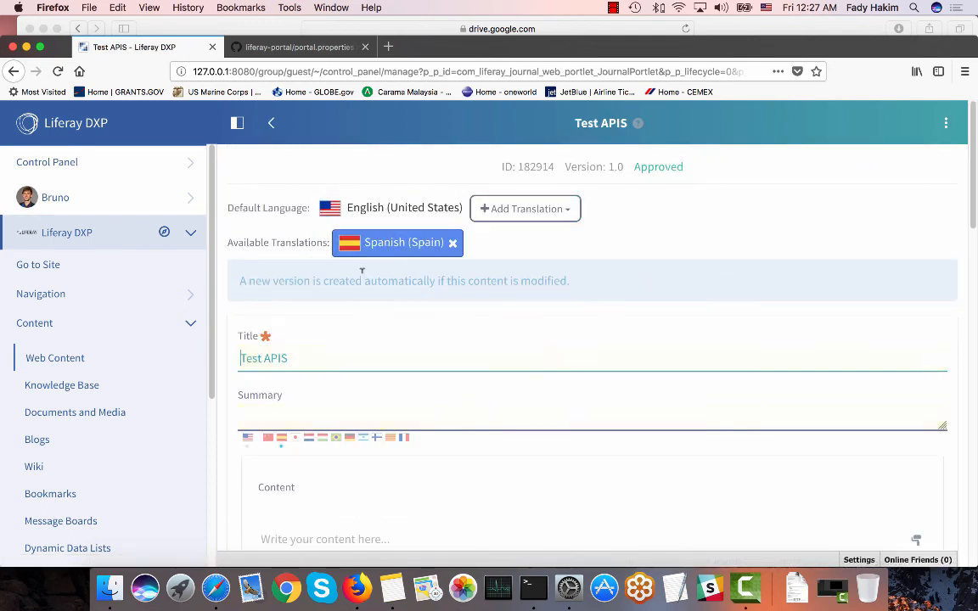
scroll("down", 3)
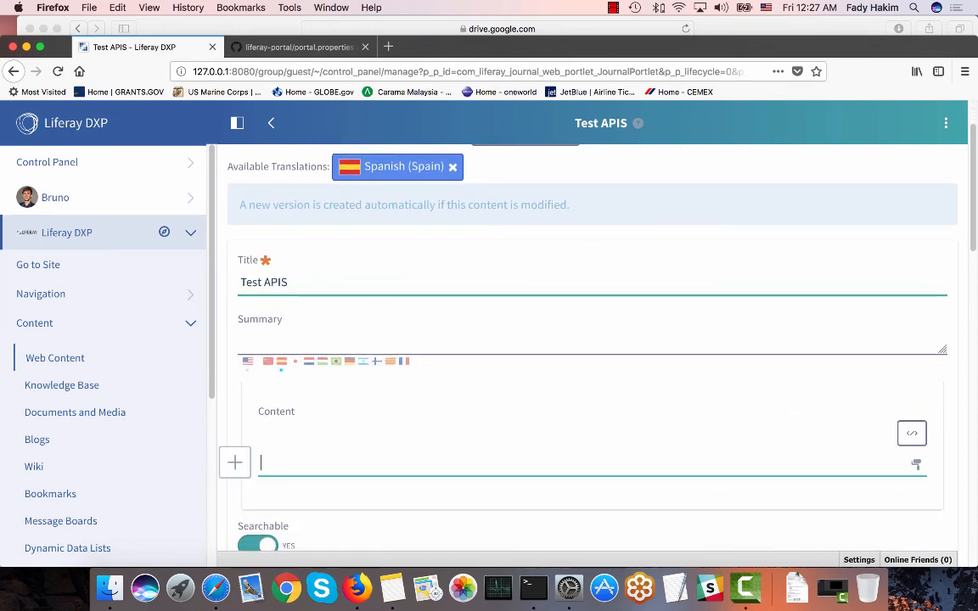
type("Bienvenido")
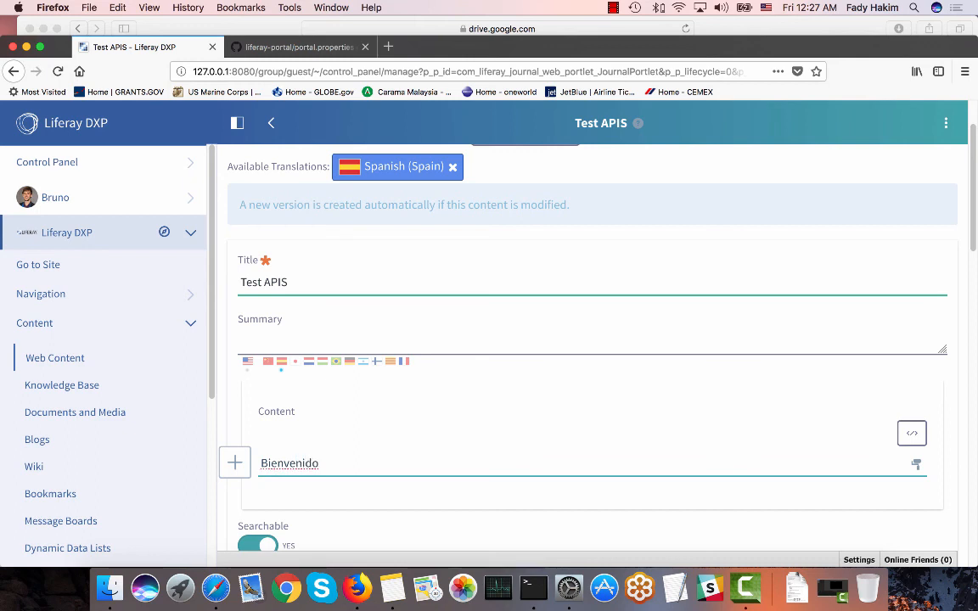
type("Liferay")
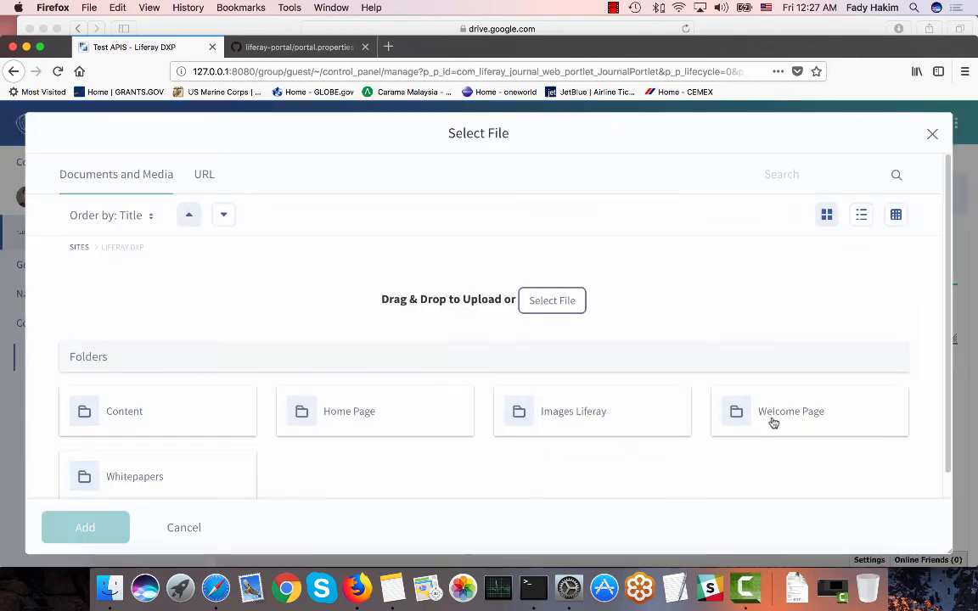
left_click(791, 410)
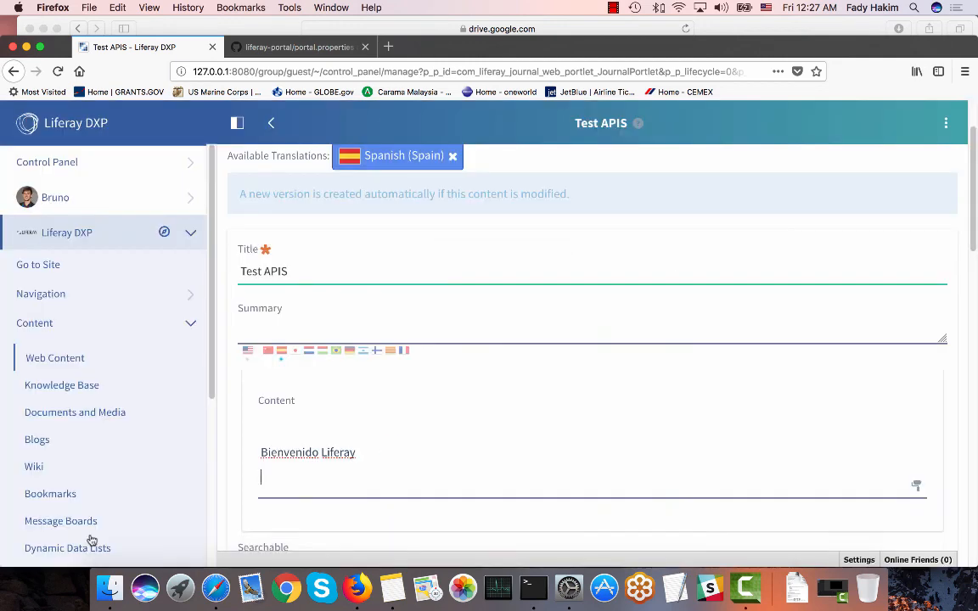
scroll("down", 3)
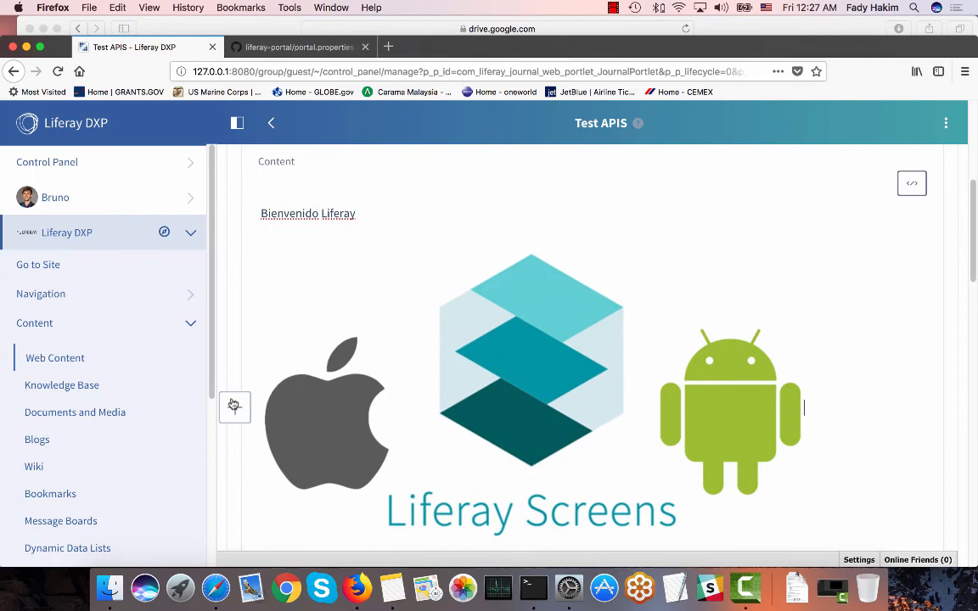
scroll("down", 3)
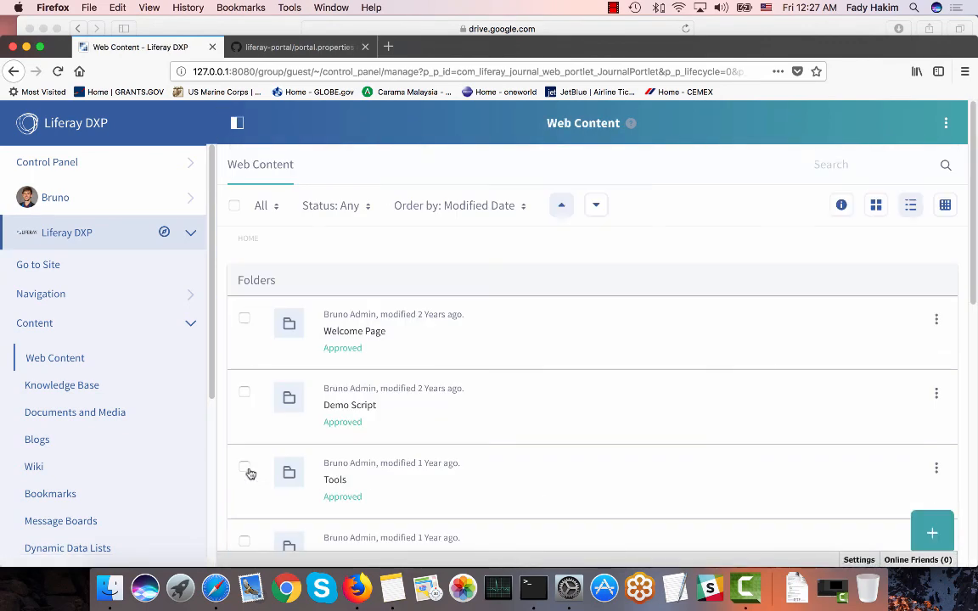
Adjust the Guest role's checkboxes in the Test APIS permissions and save
scroll("down", 3)
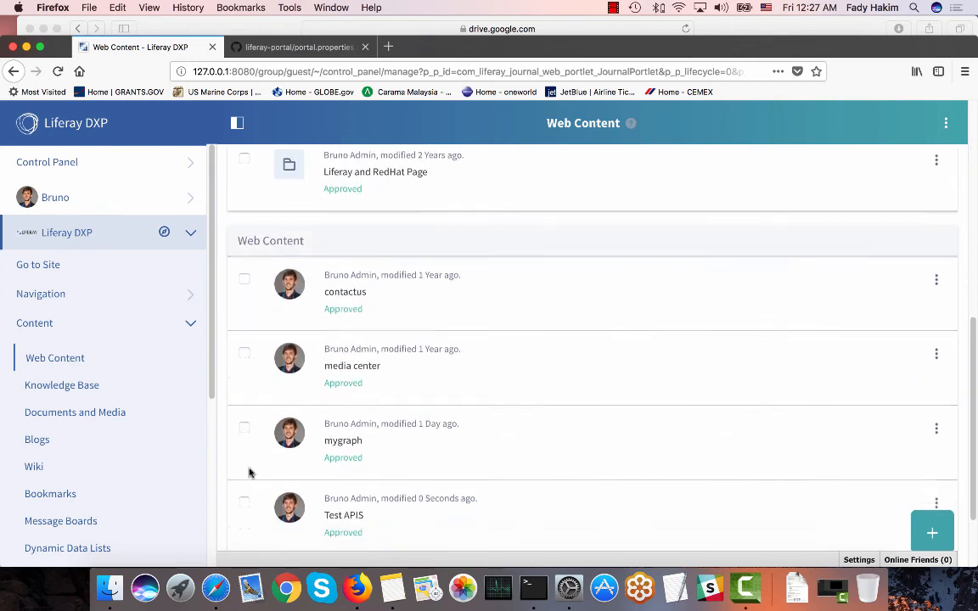
scroll("down", 3)
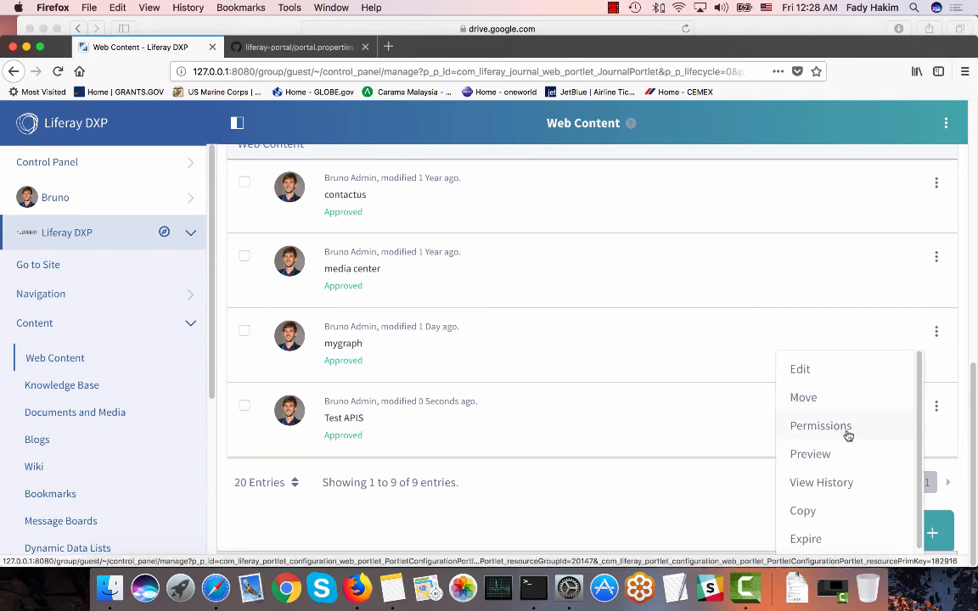
left_click(820, 424)
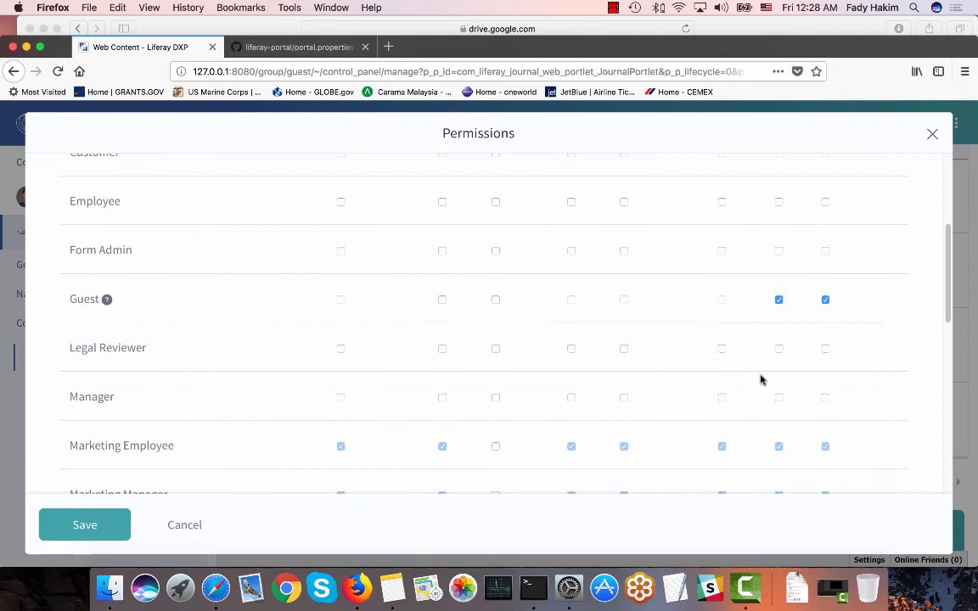
left_click(825, 299)
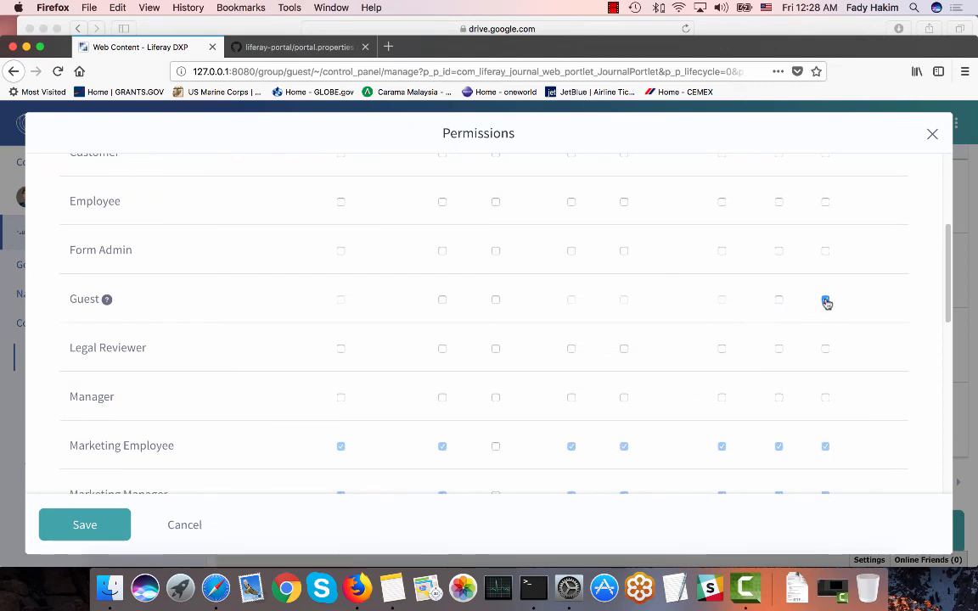
left_click(825, 298)
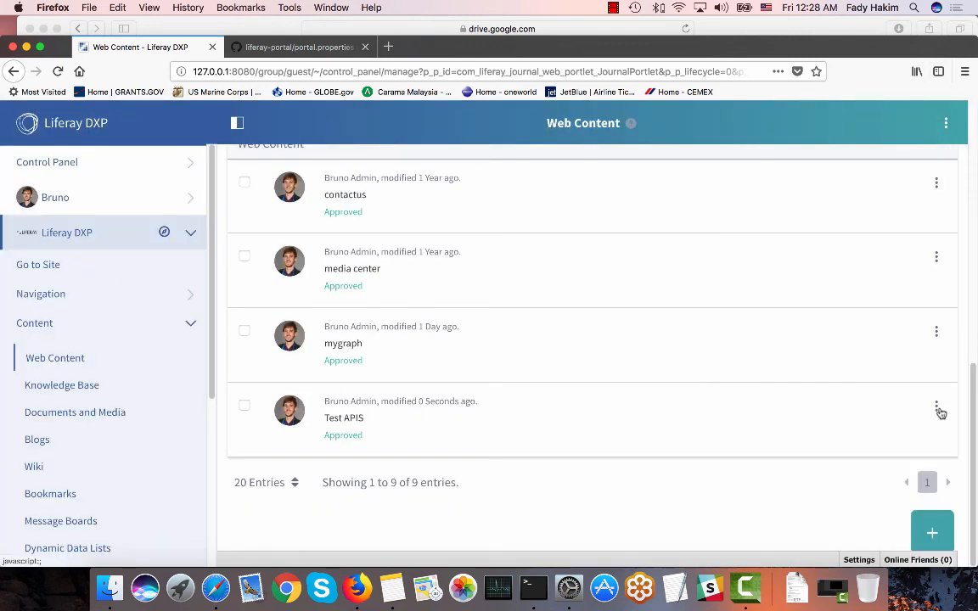
Reopen Test APIS and note its ID and version 1.1 in Notes
left_click(343, 417)
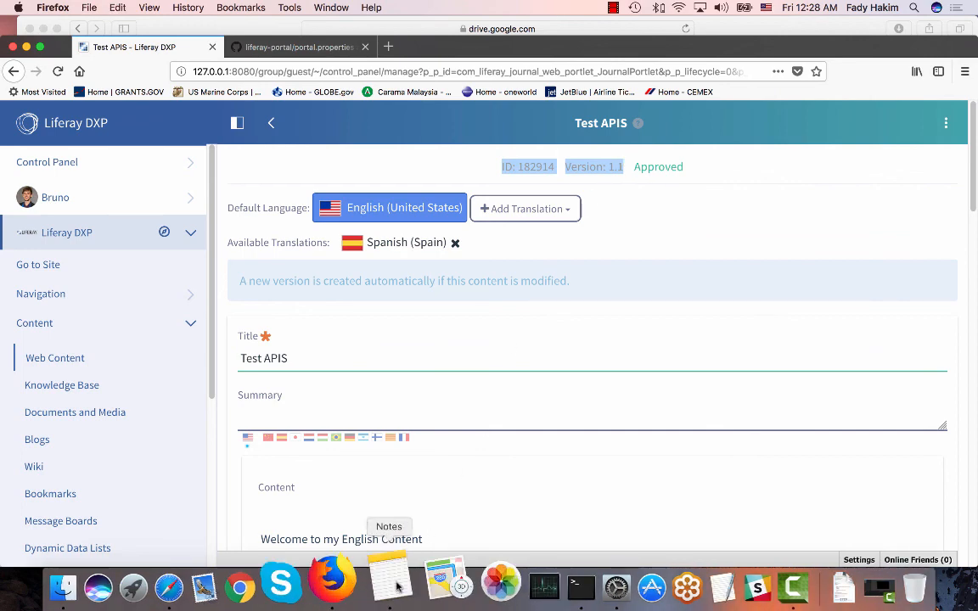
left_click(388, 585)
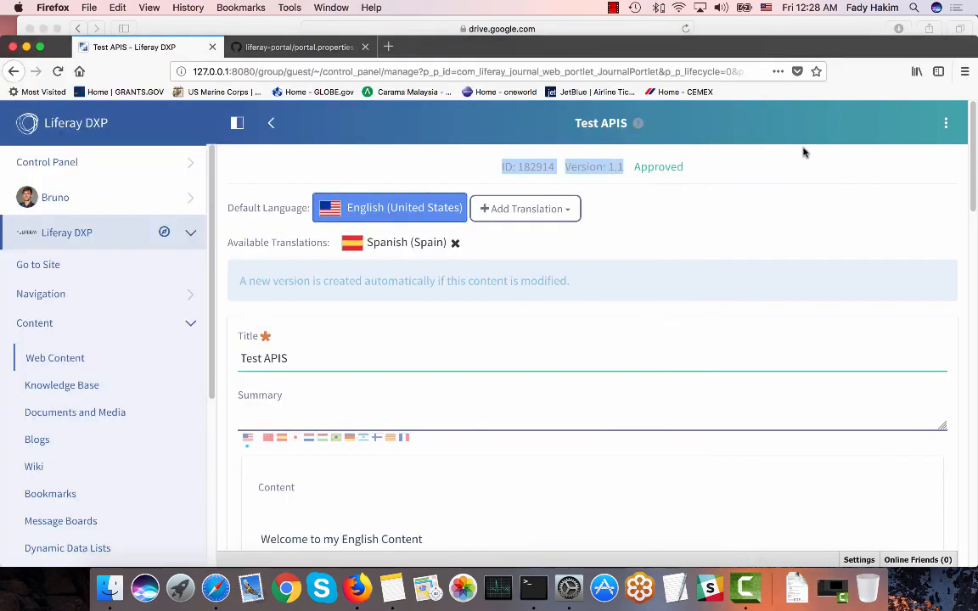
mouse_move(37, 270)
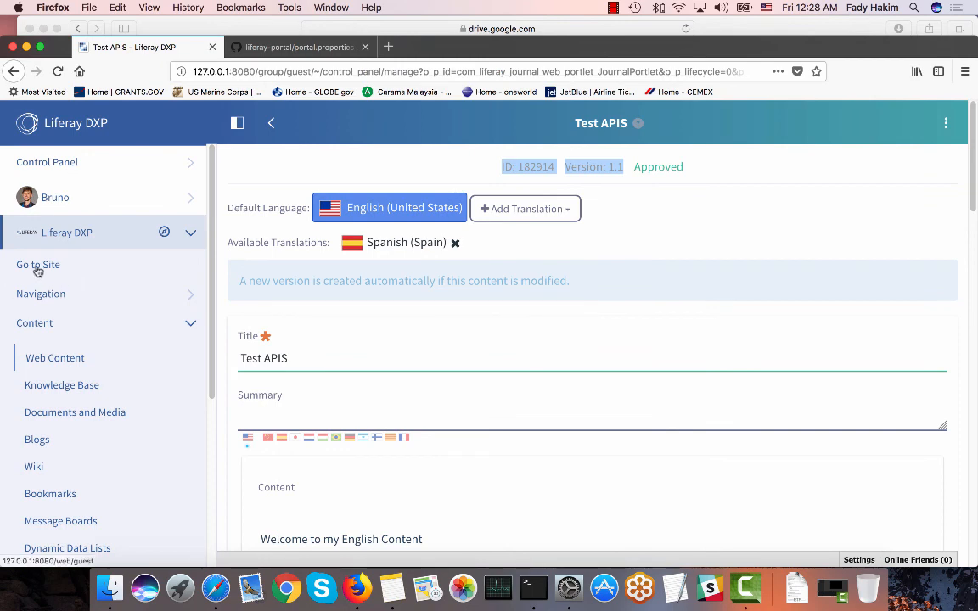
Go to the site, then load 127.0.0.1:8080/api/jsonws in the second tab
left_click(38, 265)
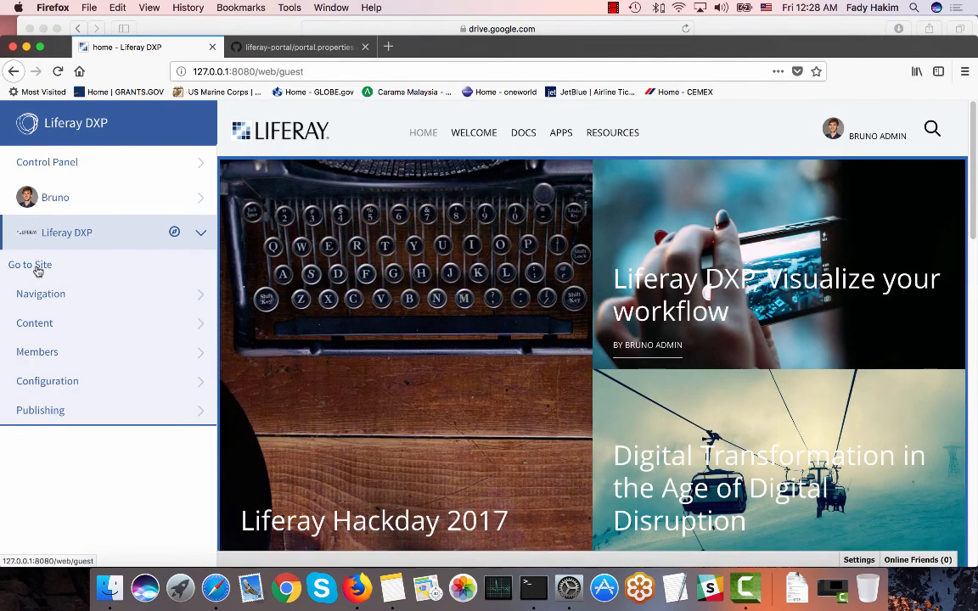
left_click(340, 71)
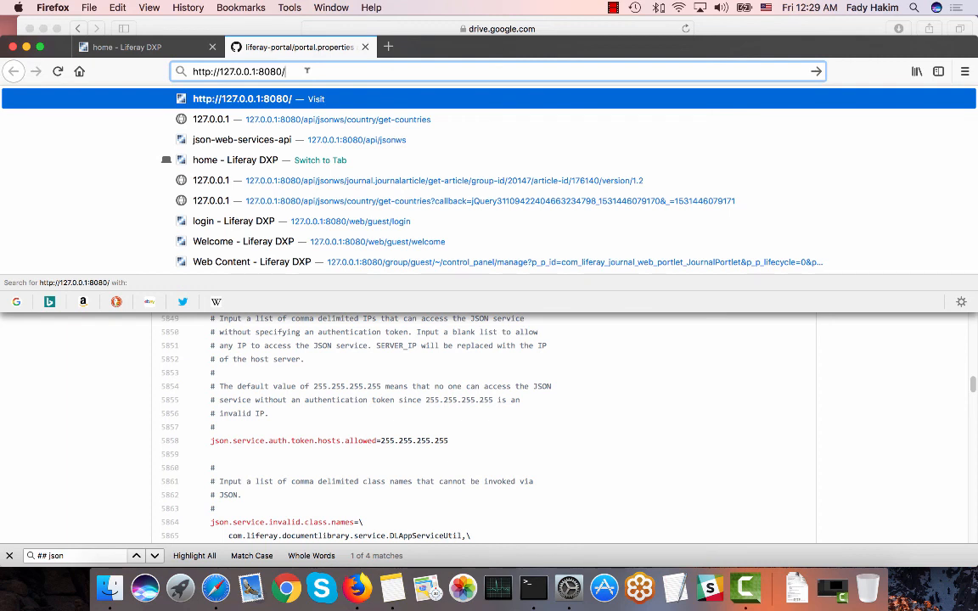
type("api/jsonws")
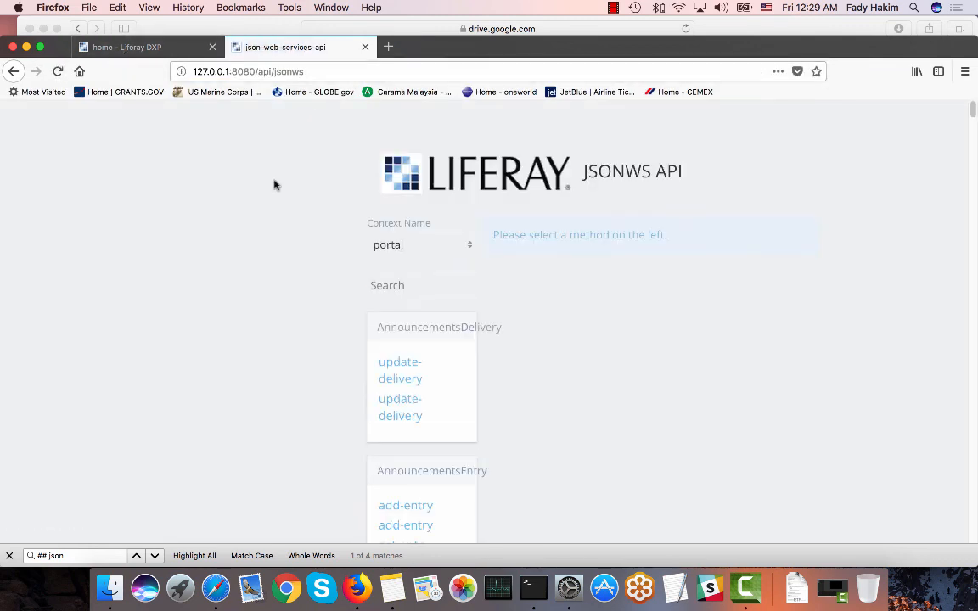
Select the journal context and its get-article method taking groupId, articleId and version
scroll("down", 3)
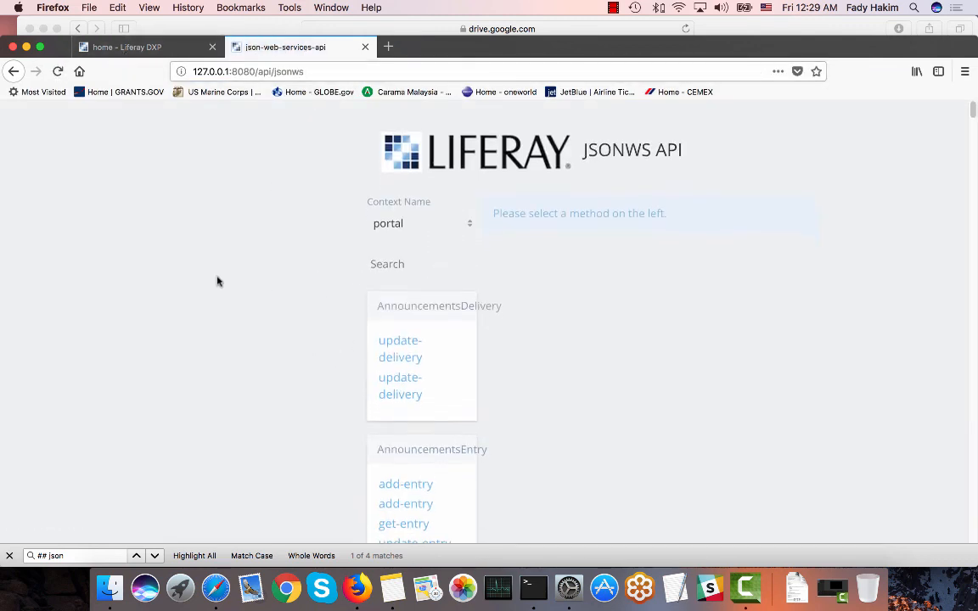
left_click(421, 224)
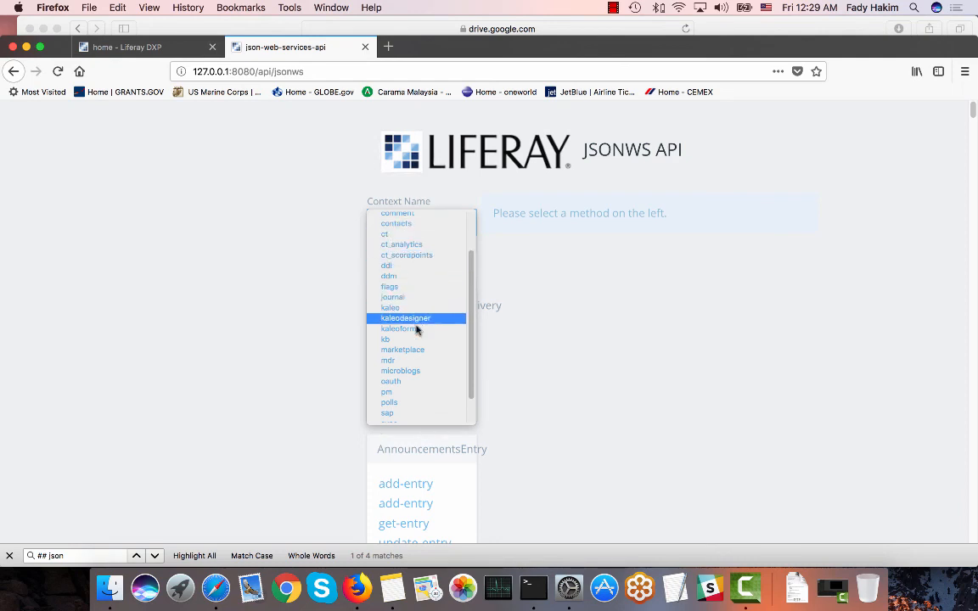
mouse_move(414, 340)
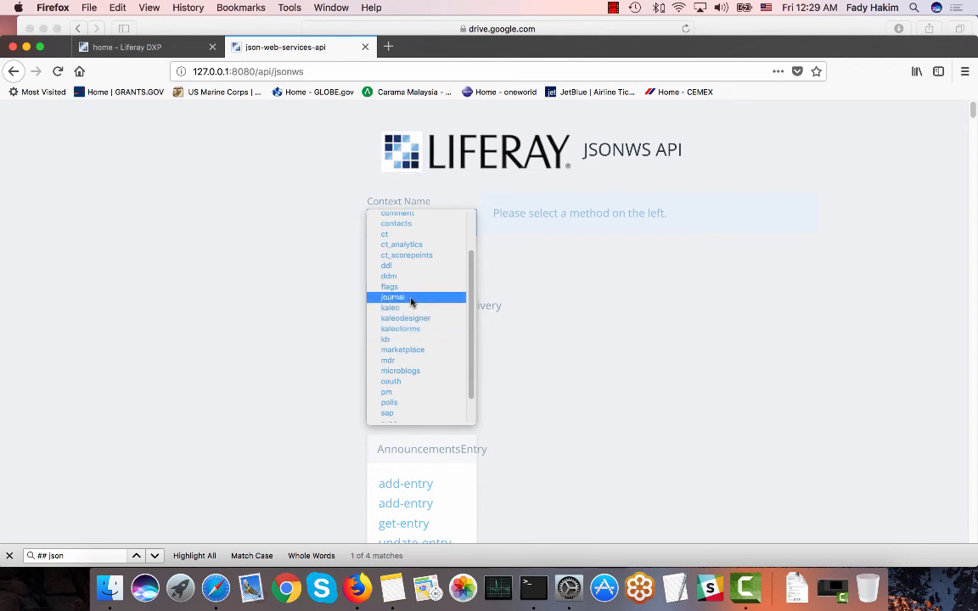
left_click(392, 295)
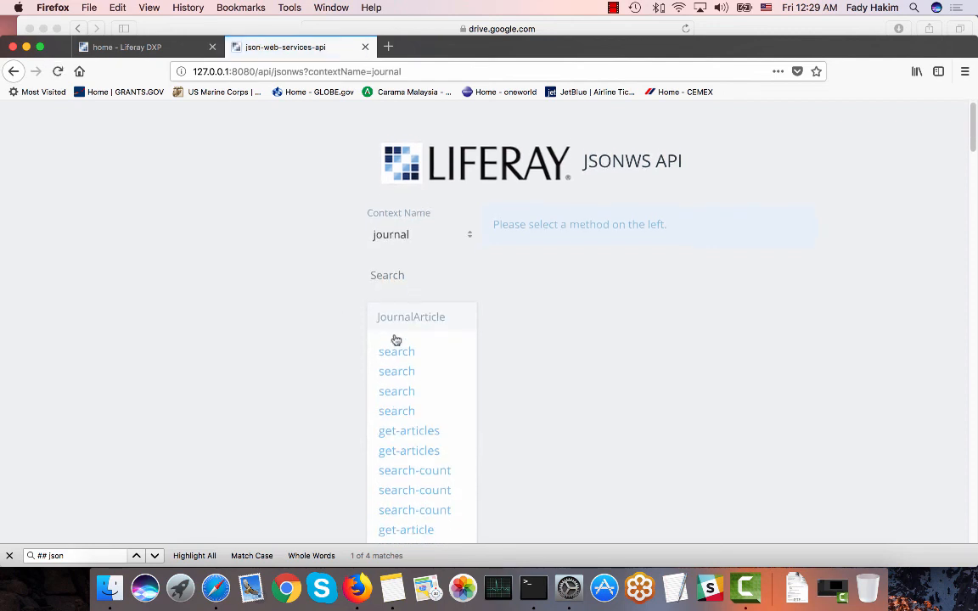
scroll("down", 3)
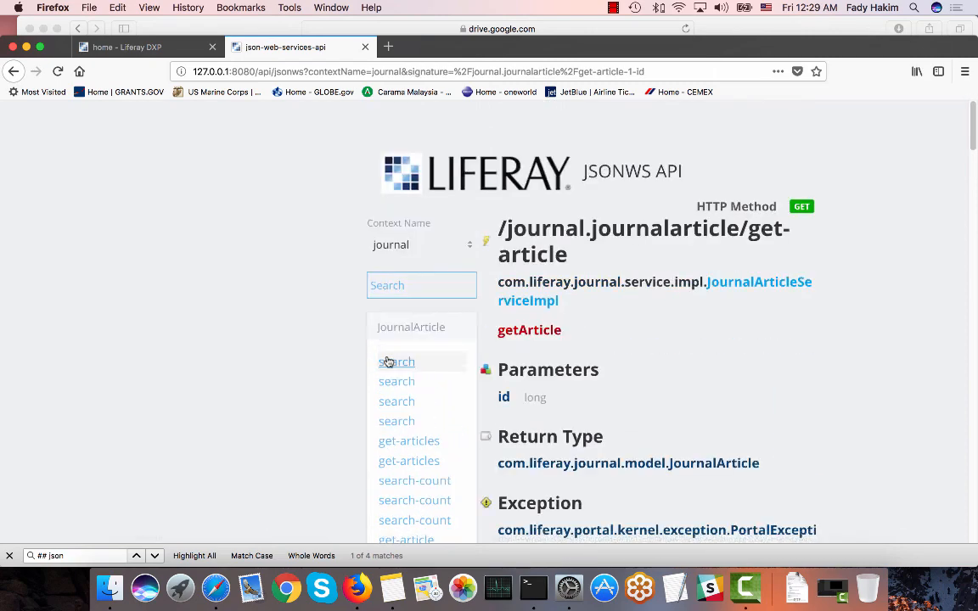
scroll("down", 3)
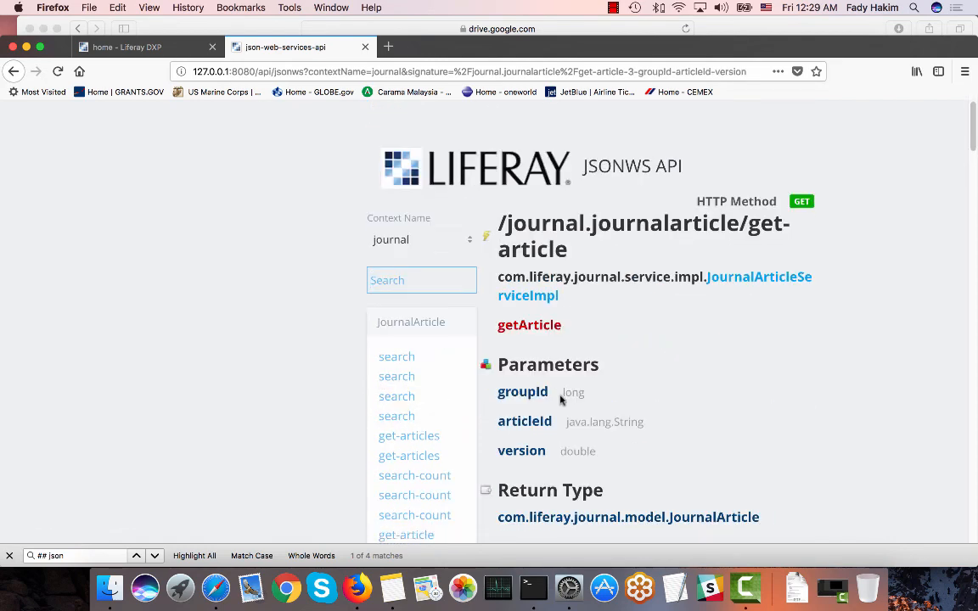
scroll("down", 3)
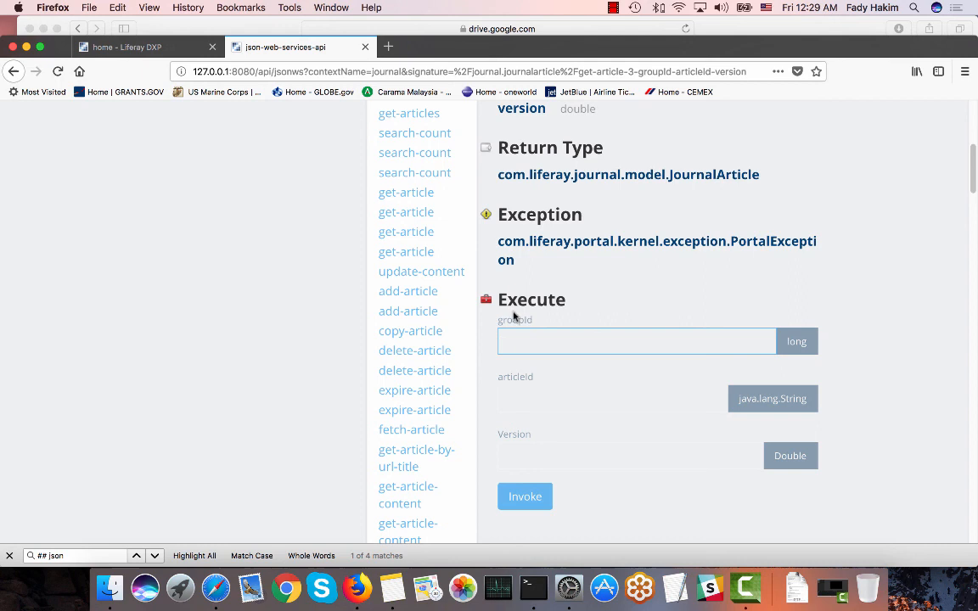
mouse_move(498, 384)
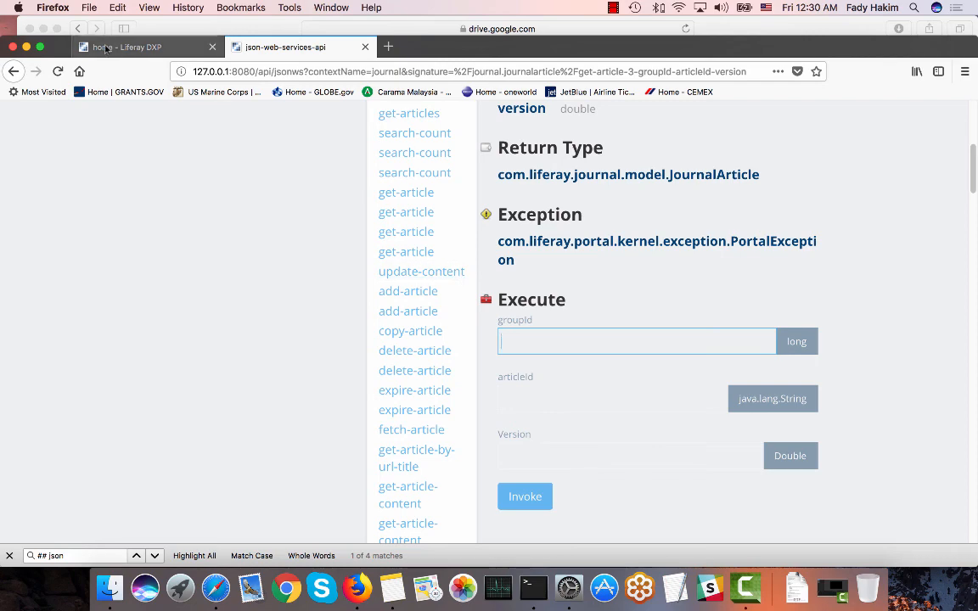
Read the Site ID 20147 from Site Settings and fill groupId 20147, articleId 182914, version 1.1
left_click(128, 48)
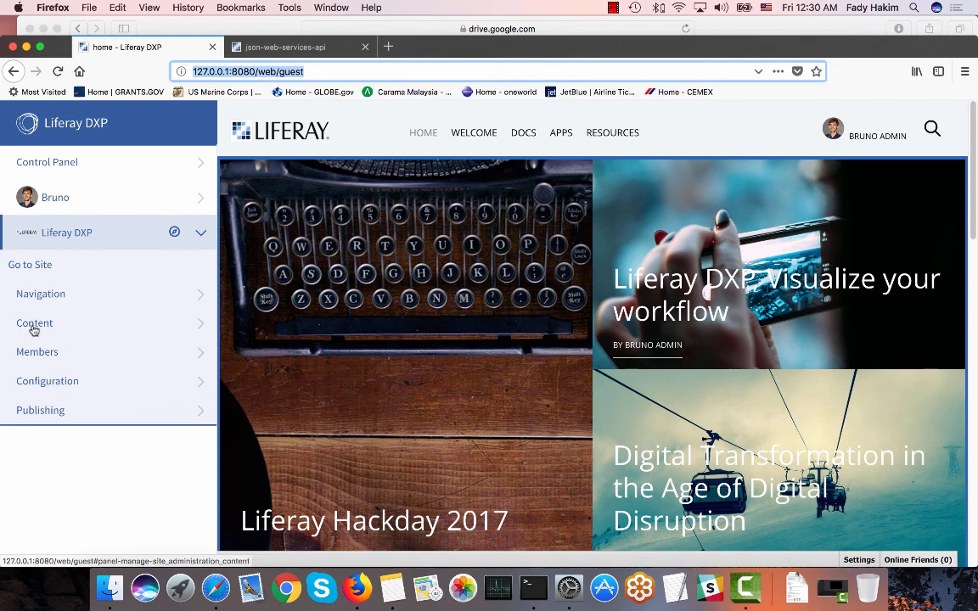
left_click(48, 381)
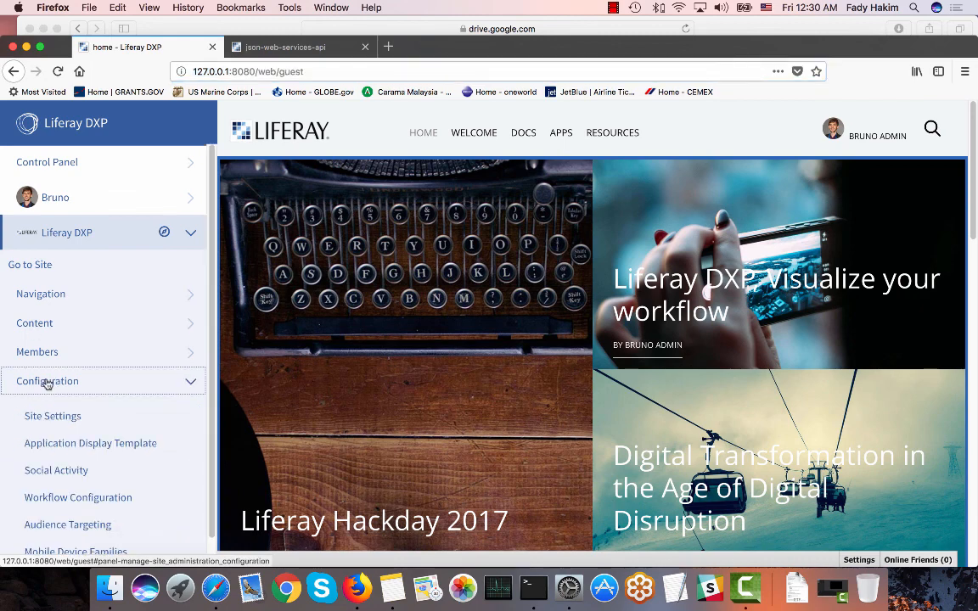
left_click(52, 416)
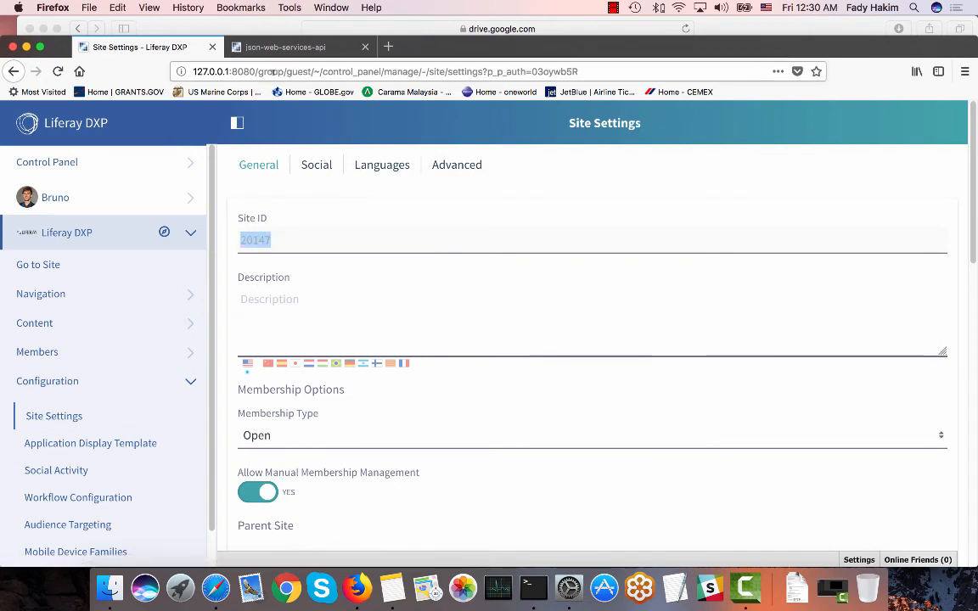
left_click(285, 47)
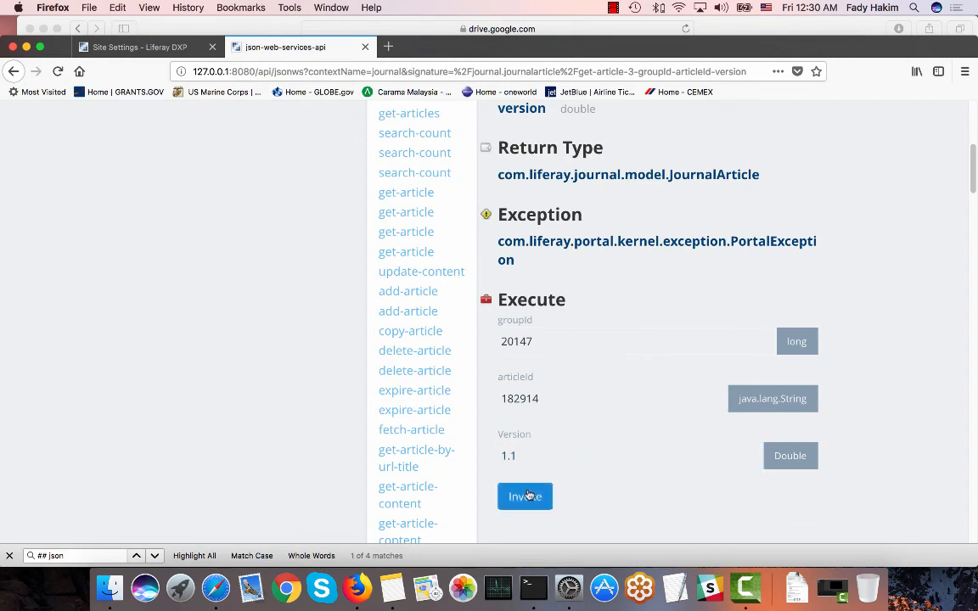
Invoke get-article for the Test APIS article and select the generated request URL from the URL Example
left_click(522, 496)
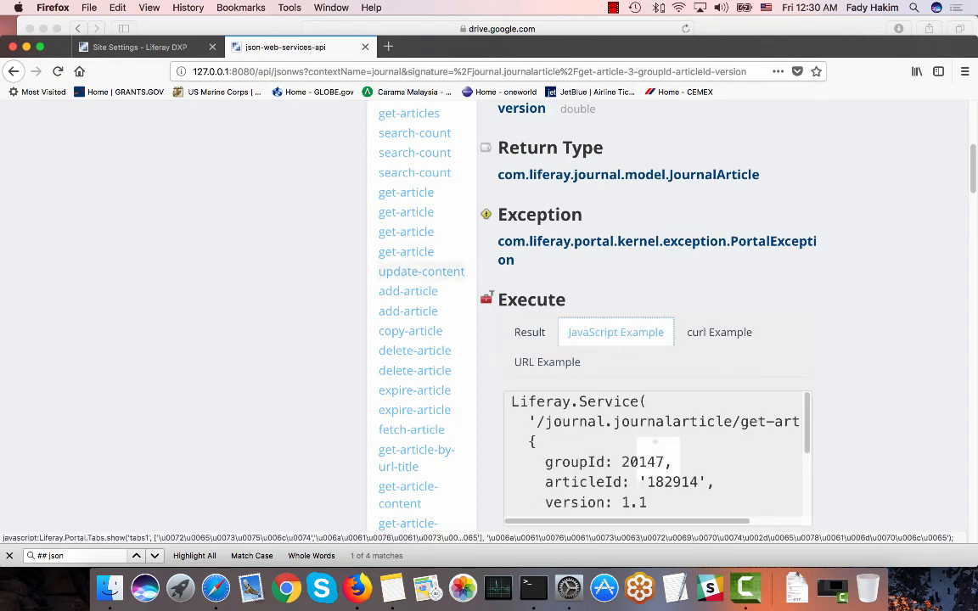
scroll("down", 3)
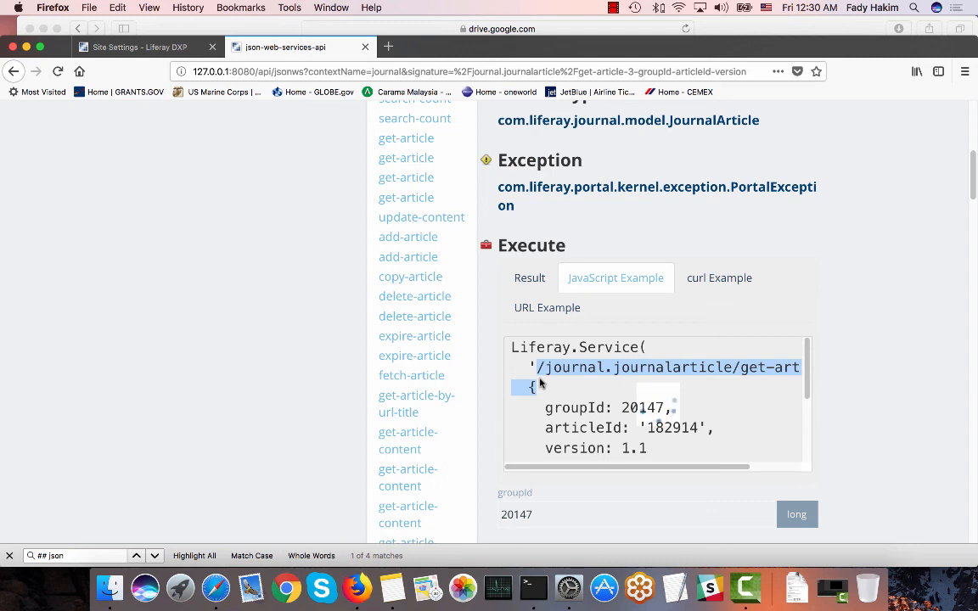
left_click(547, 307)
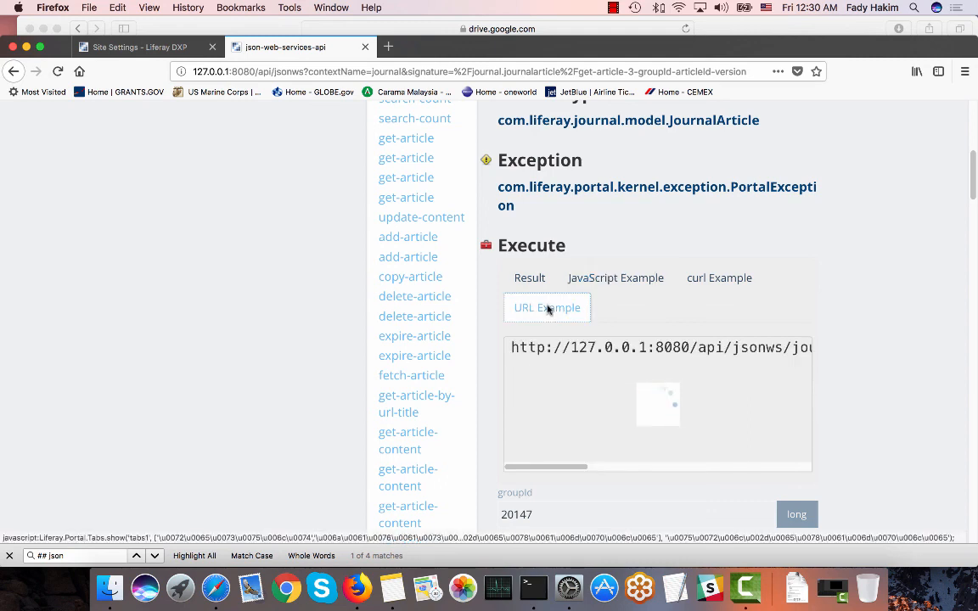
left_click(546, 308)
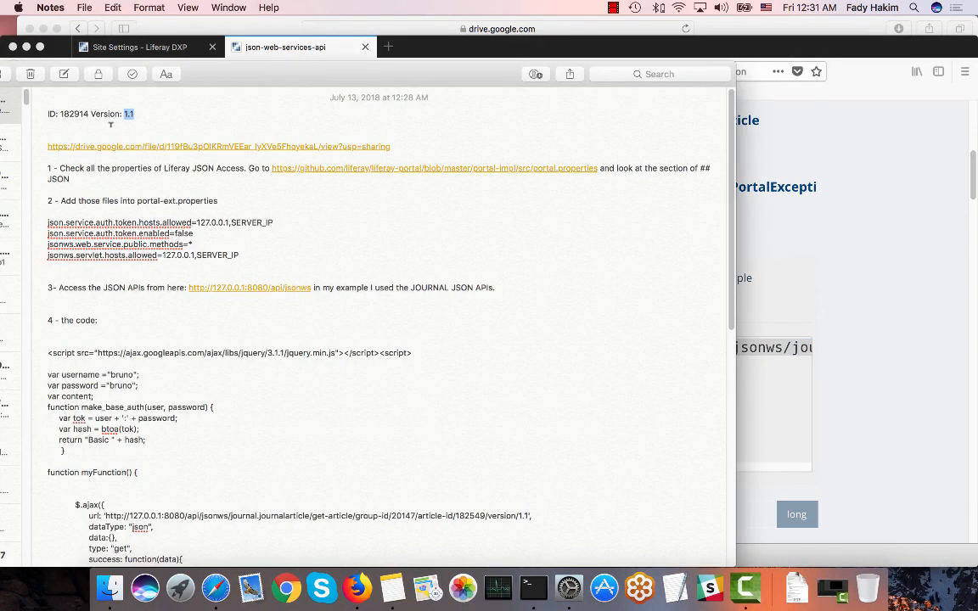
Paste the get-article JSONWS URL into the note and review the myFunction declaration
type("http://127.0.0.1:8080/api/jsonws/journal.journalarticle/get-article/group-id/20147/article-id/182914/version/1.1")
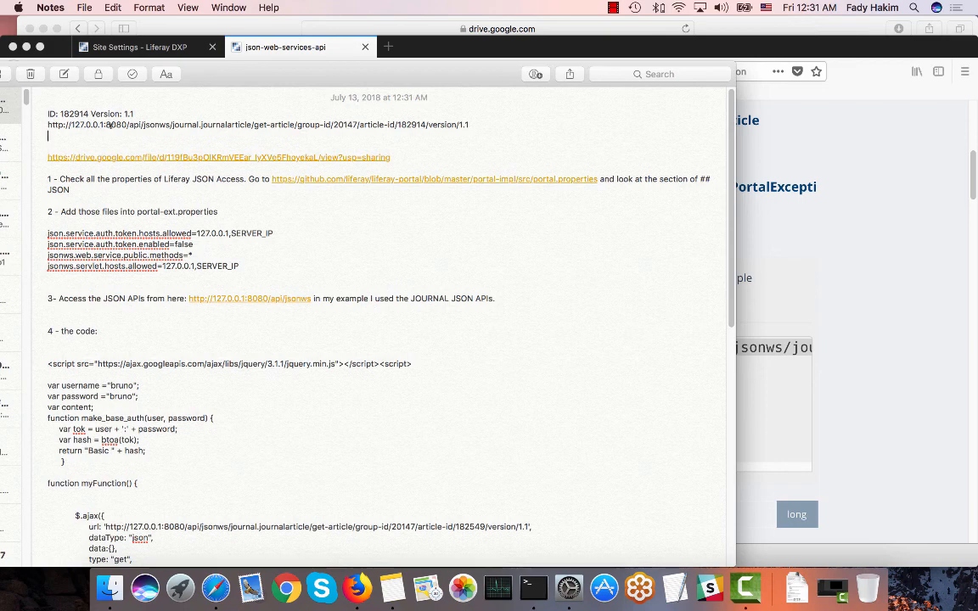
scroll("down", 3)
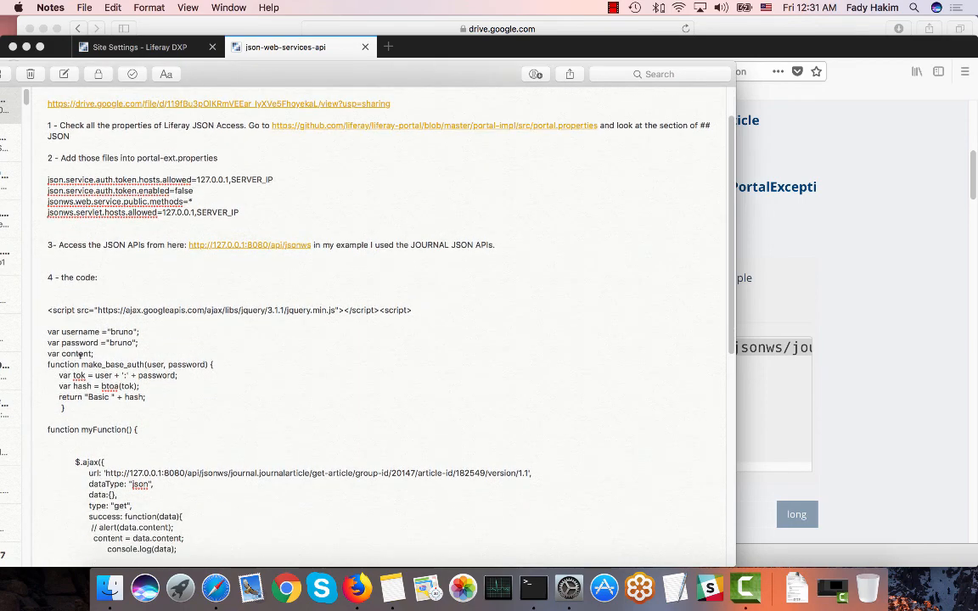
scroll("down", 3)
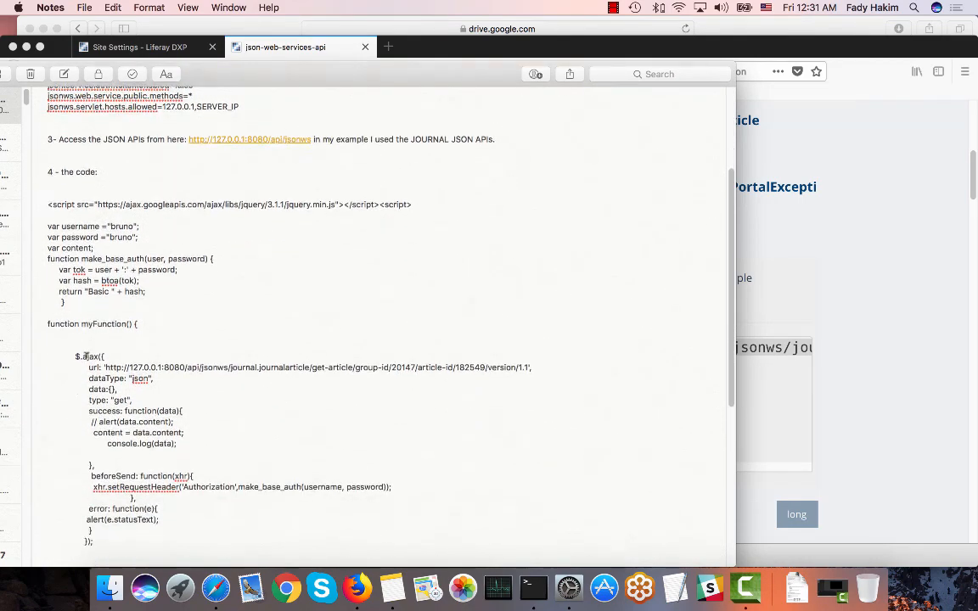
scroll("down", 3)
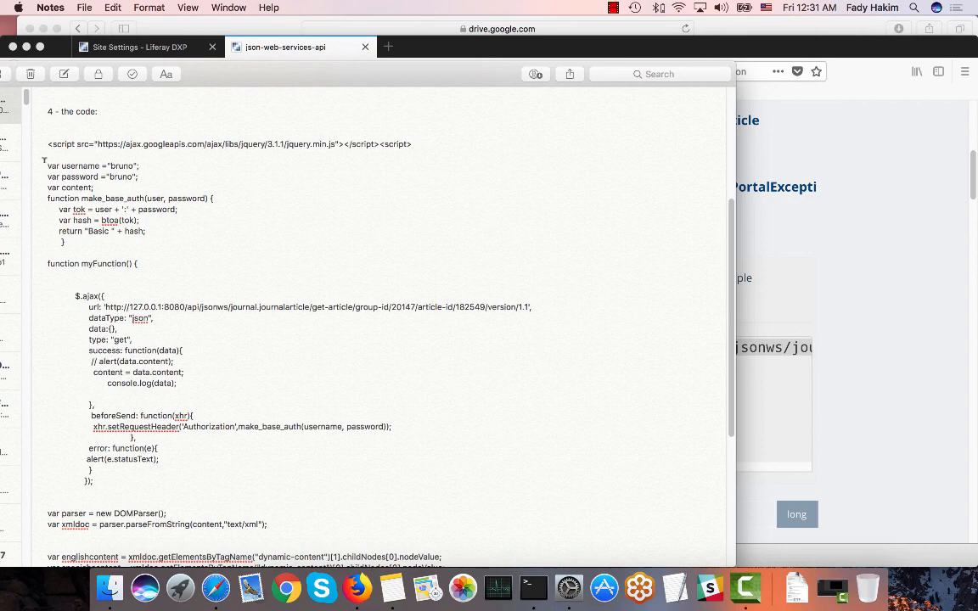
left_click_drag(48, 166, 72, 241)
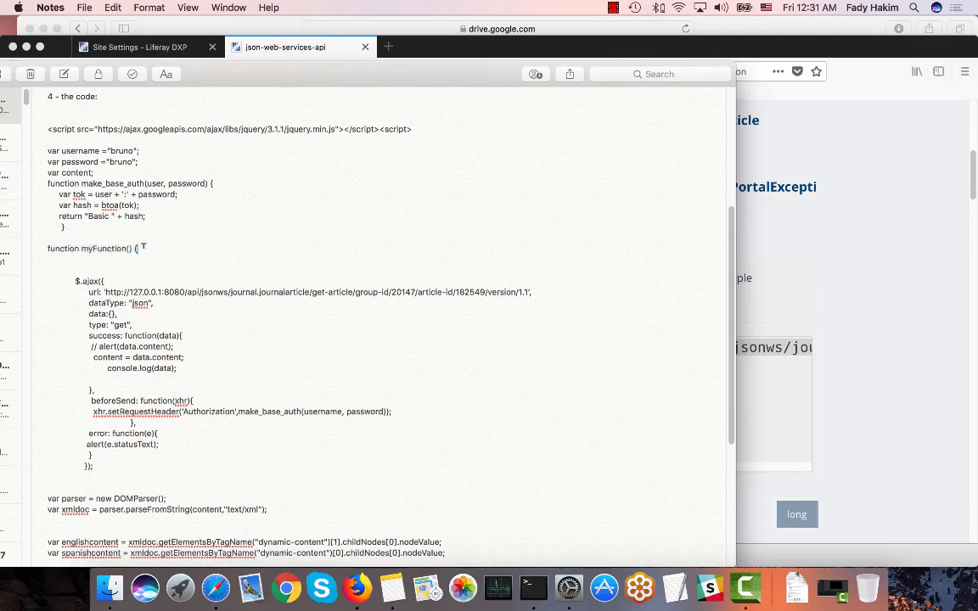
double_click(85, 248)
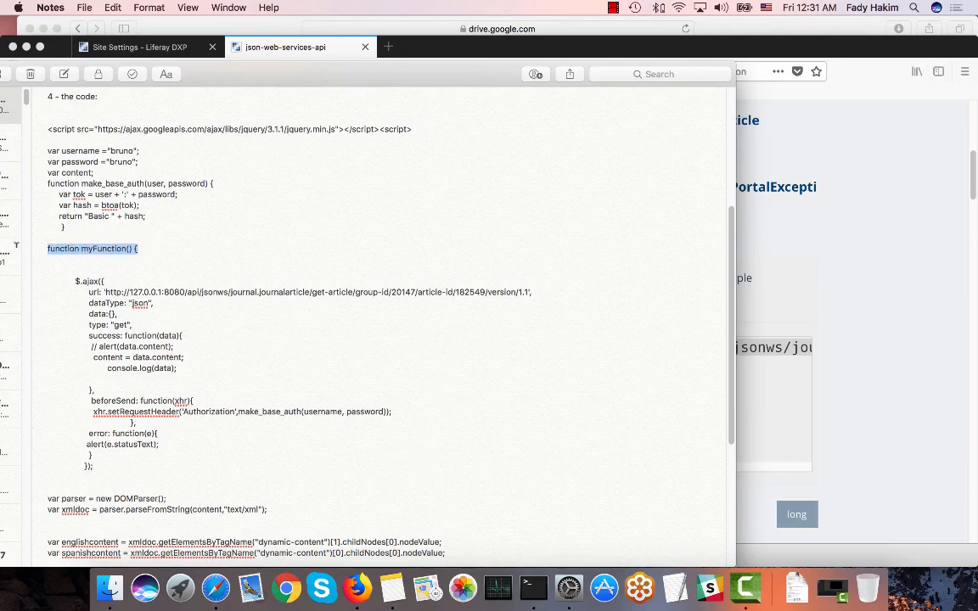
Review the success handler's content parsing and the error alert line, with article-id 182914
scroll("down", 3)
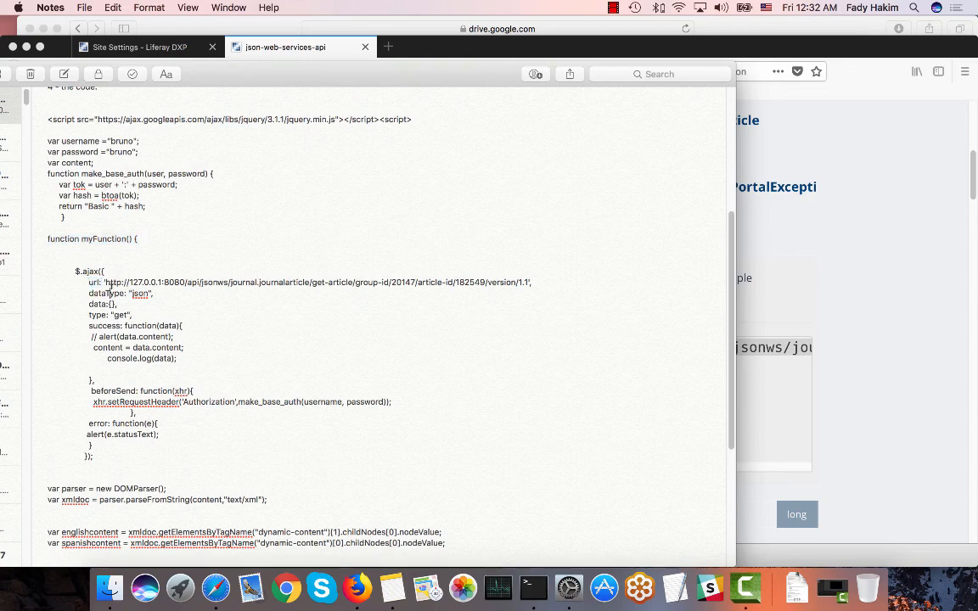
scroll("down", 3)
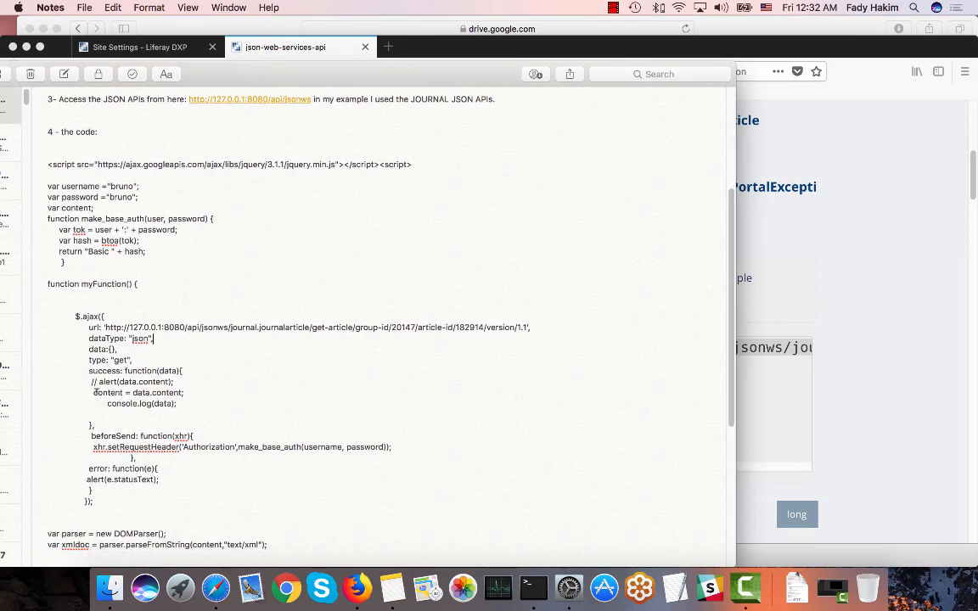
double_click(106, 392)
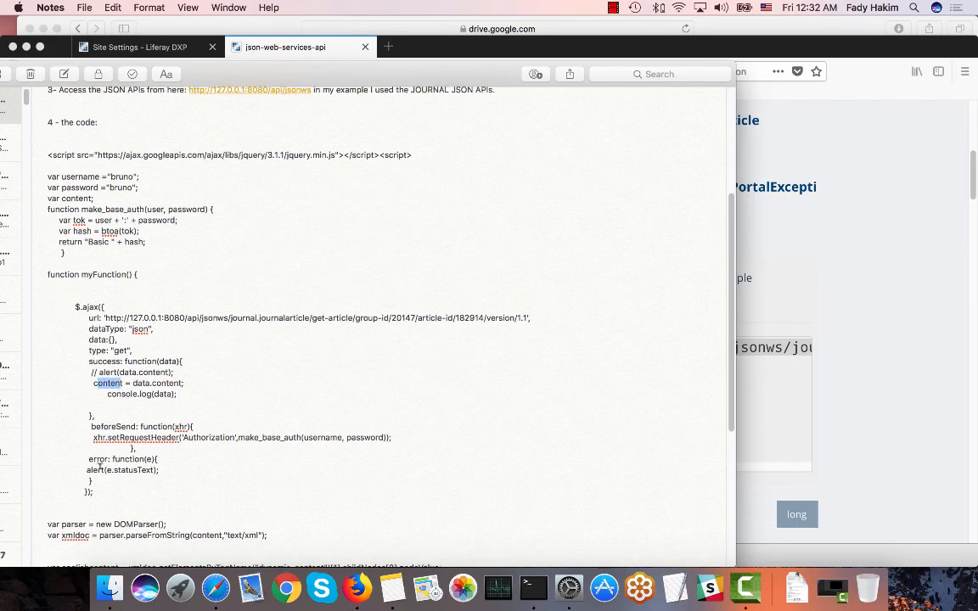
triple_click(122, 469)
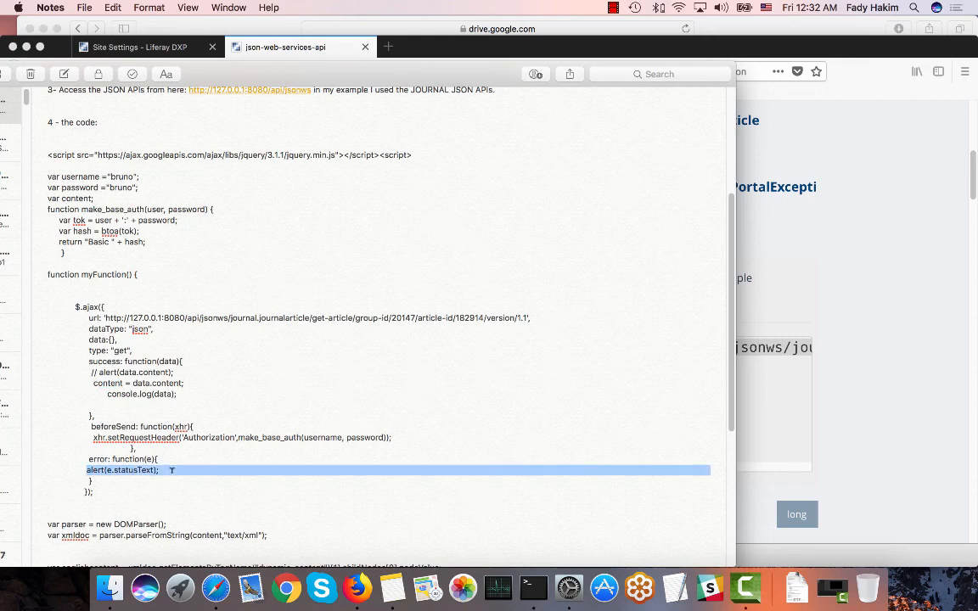
Scroll through the English and Spanish iframe code, then return to the Liferay Site Settings window
scroll("down", 3)
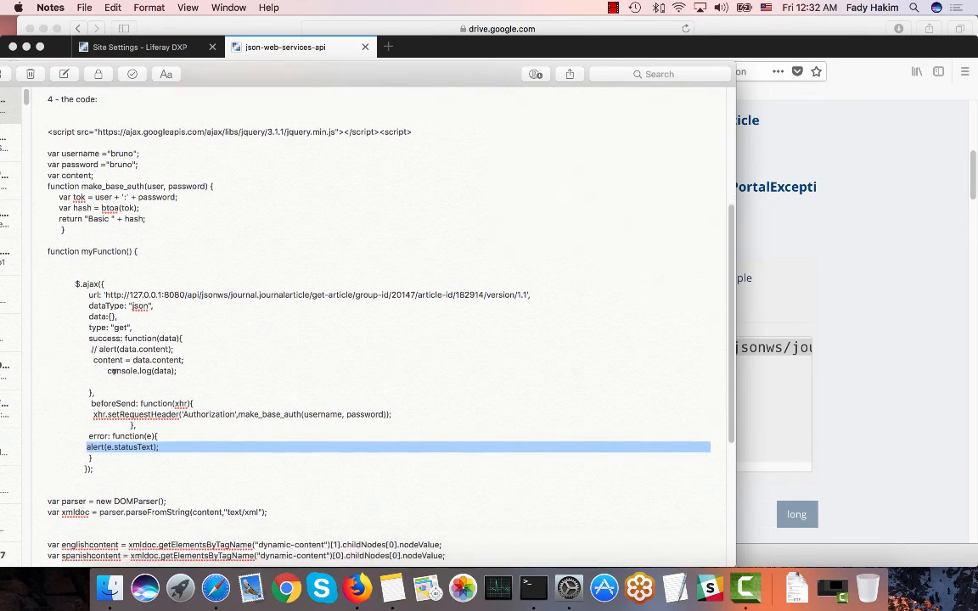
scroll("down", 3)
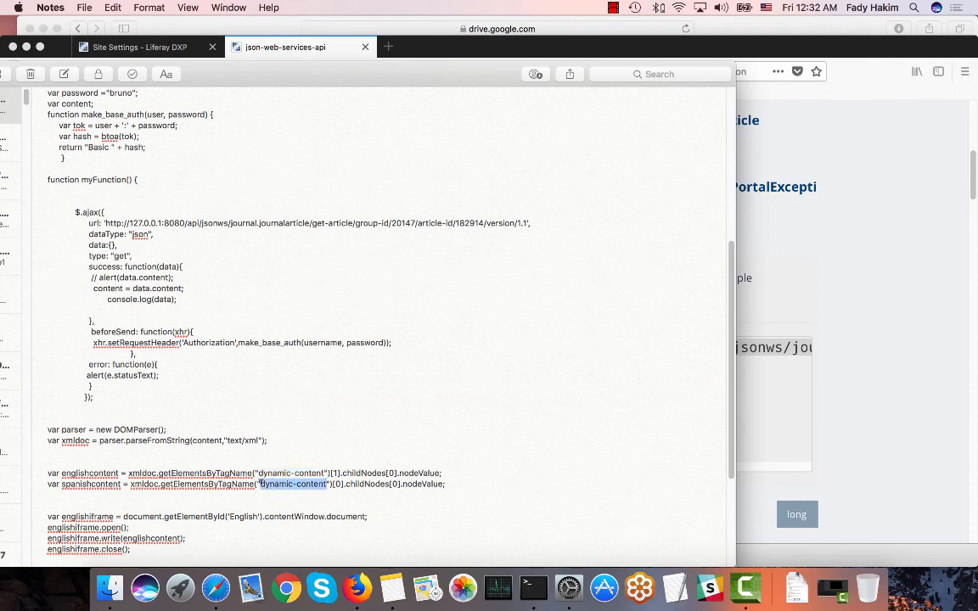
scroll("down", 3)
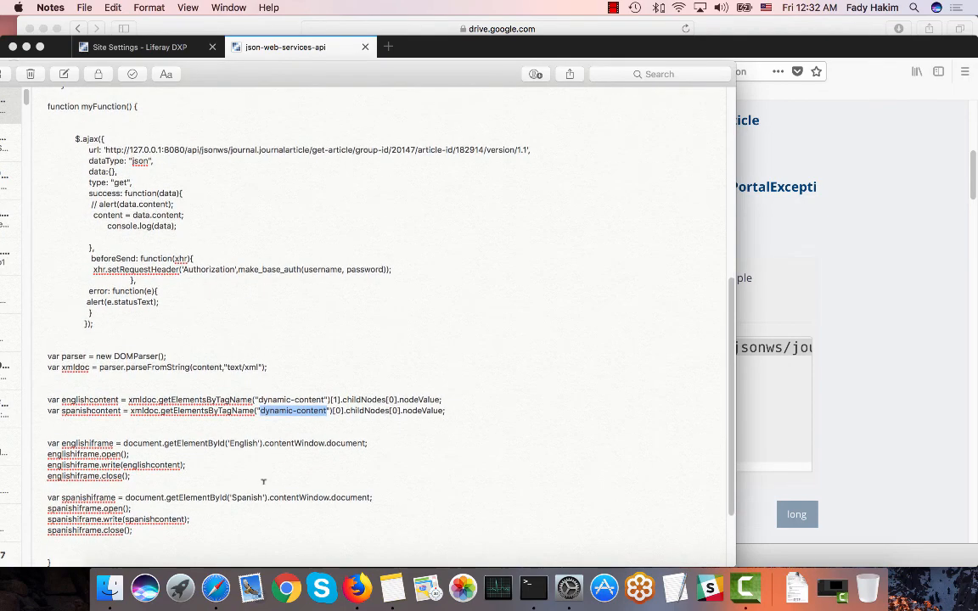
scroll("down", 3)
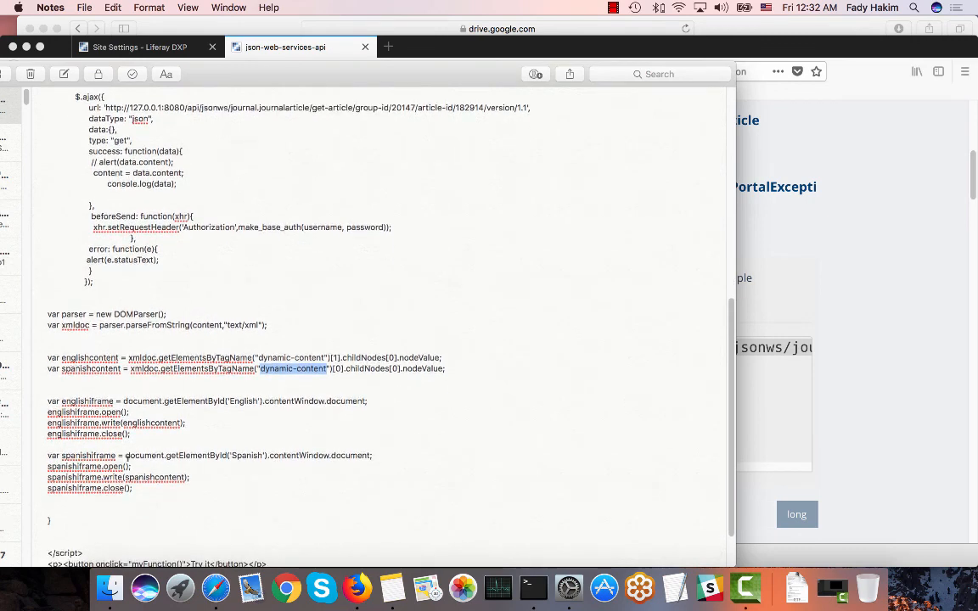
scroll("down", 3)
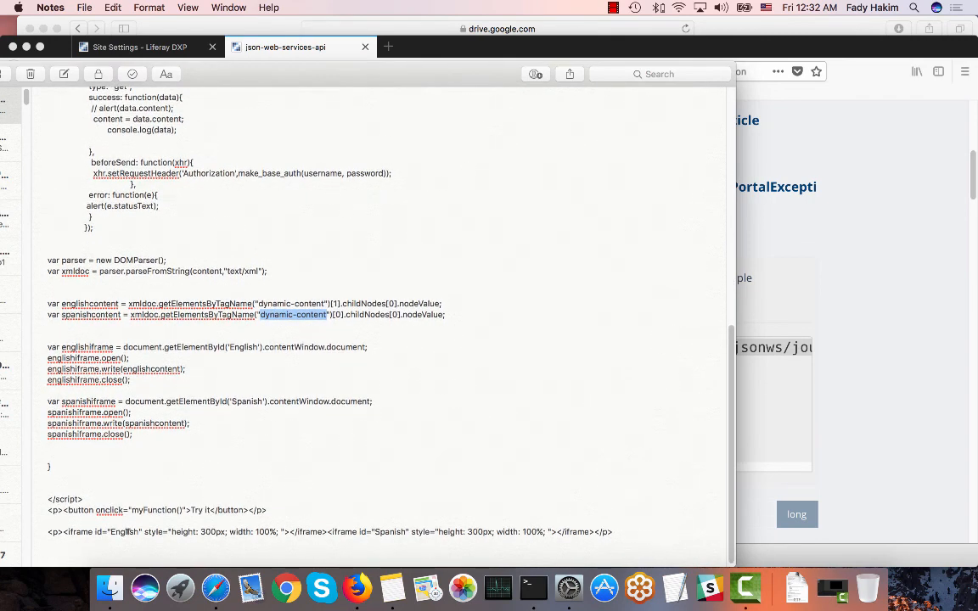
mouse_move(523, 580)
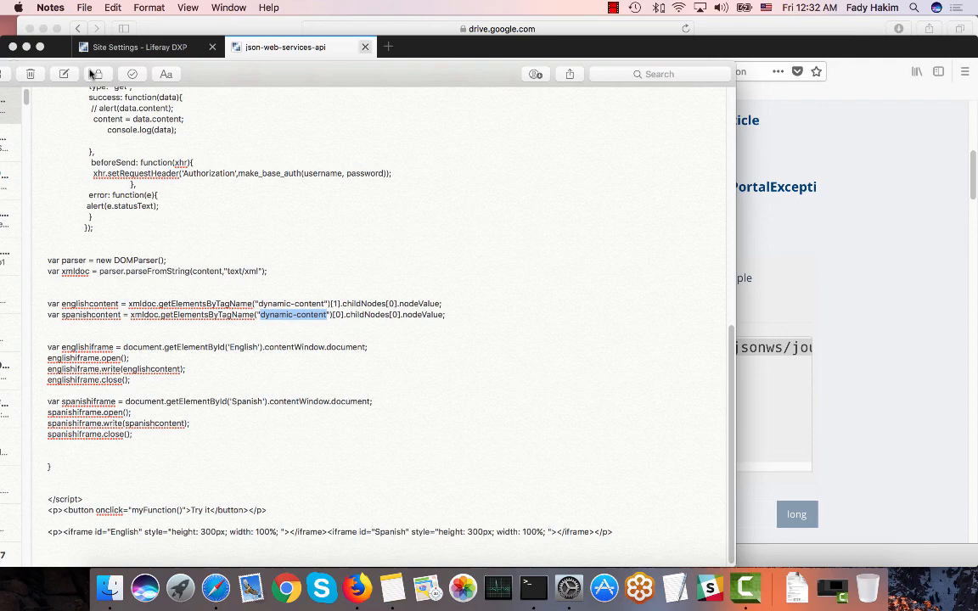
left_click(139, 47)
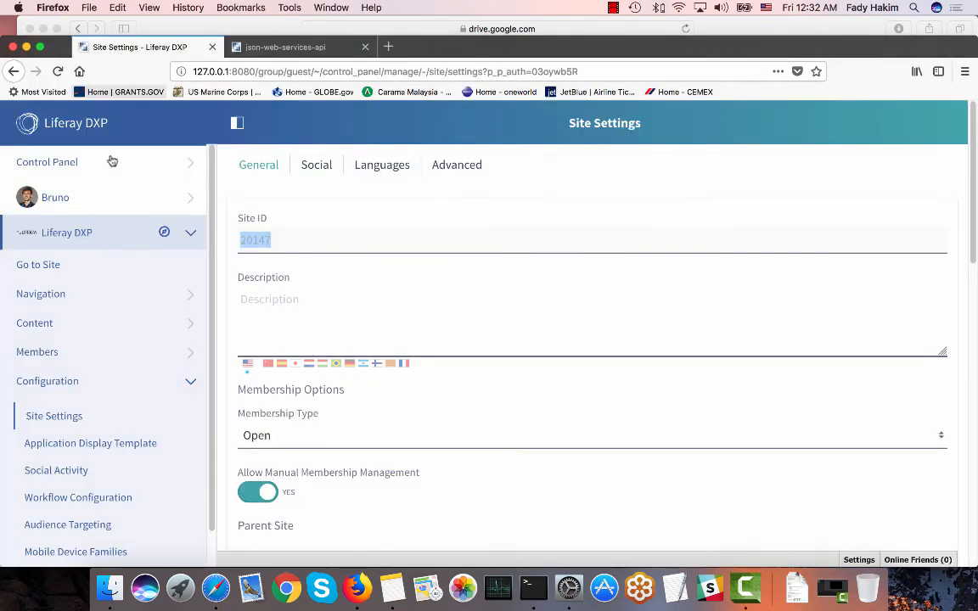
Go to the guest site home and navigate to its Test page
left_click(38, 265)
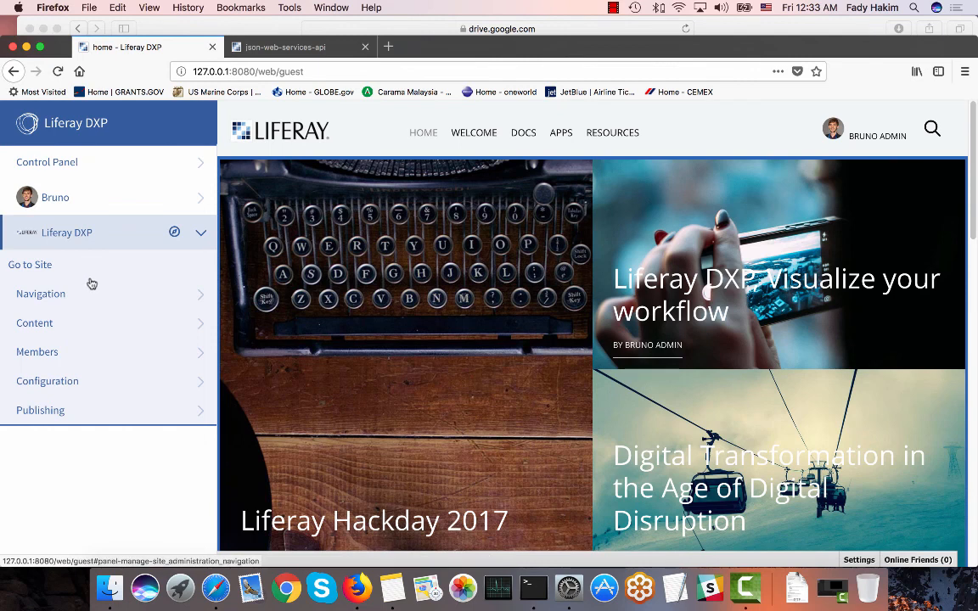
mouse_move(92, 275)
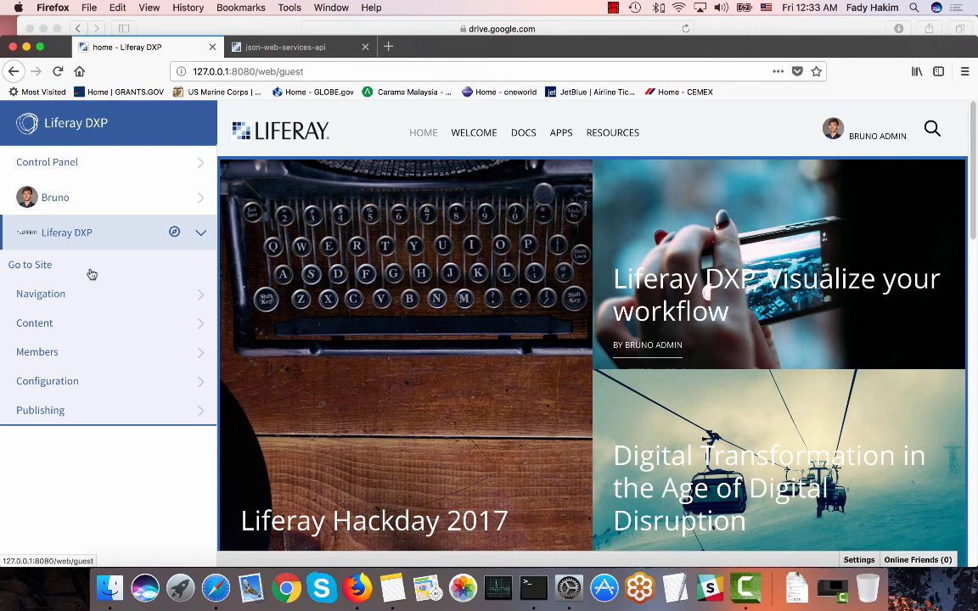
left_click(41, 292)
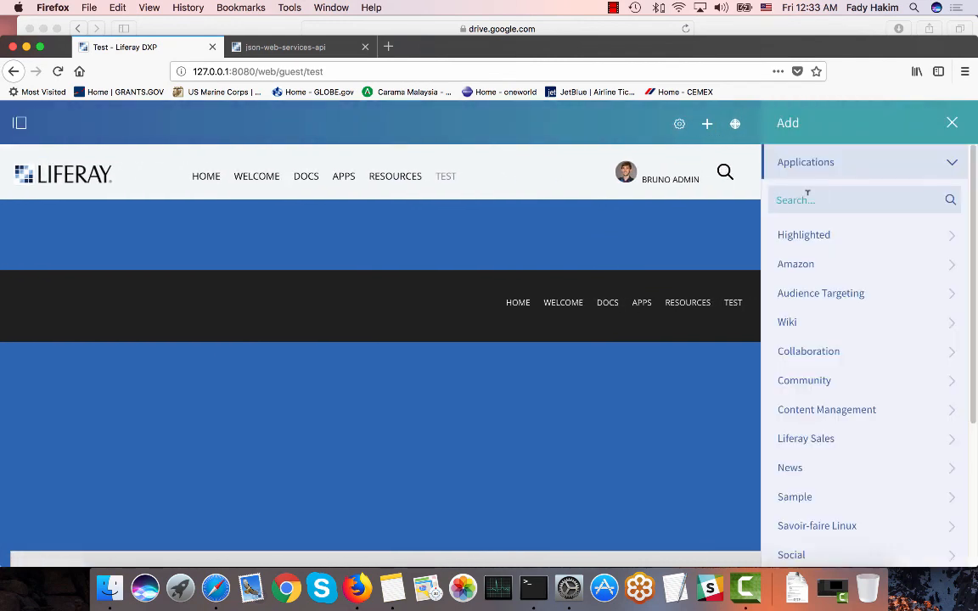
Add a Web Content titled 'Test my code' with the script as source and publish it to the Test page
type("web")
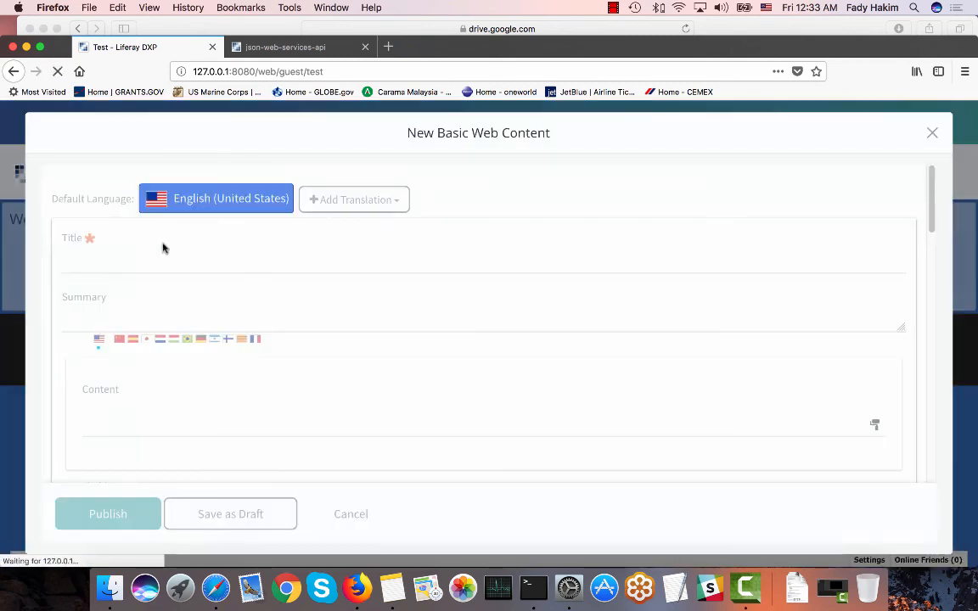
type("Test my code")
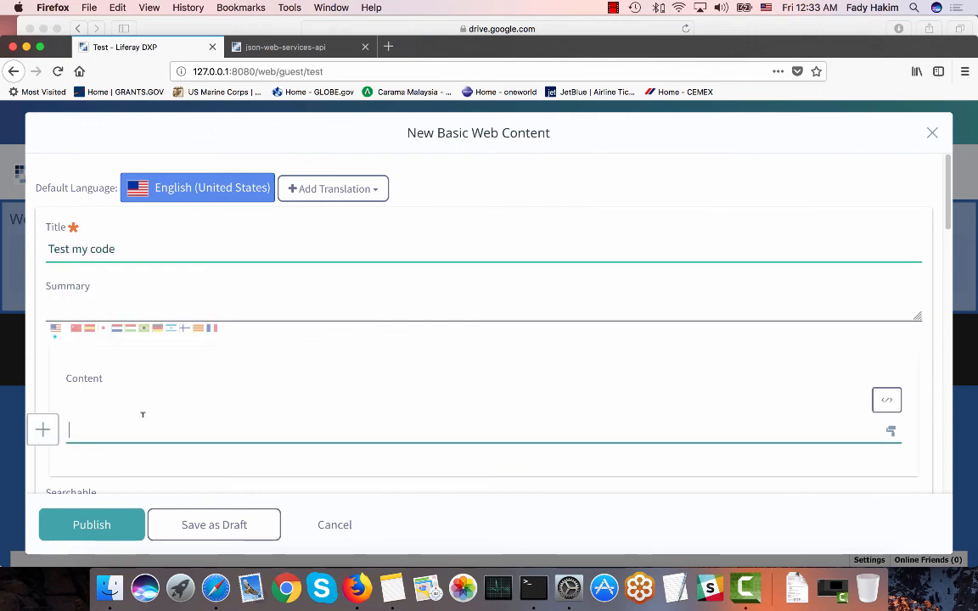
left_click(886, 401)
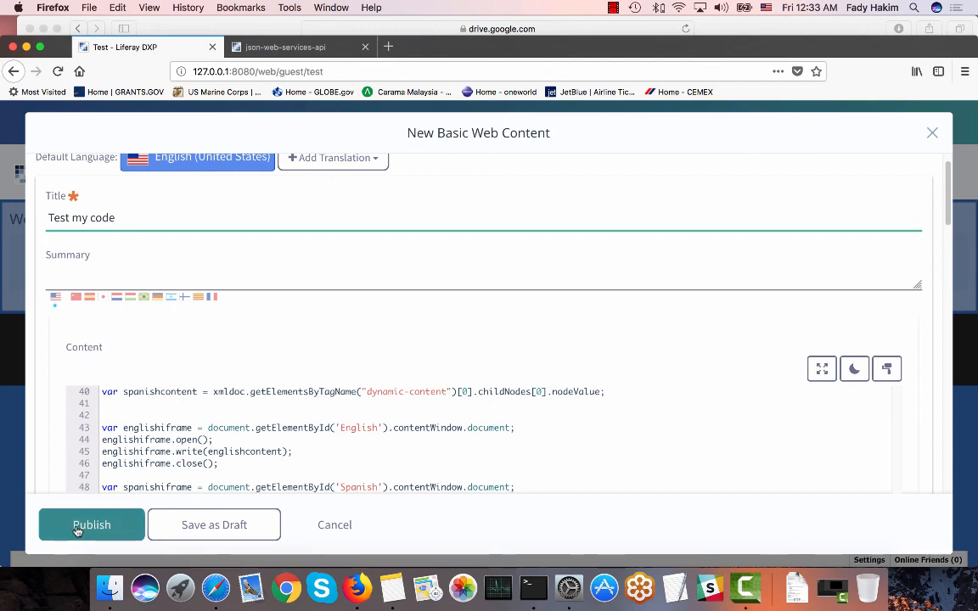
left_click(92, 524)
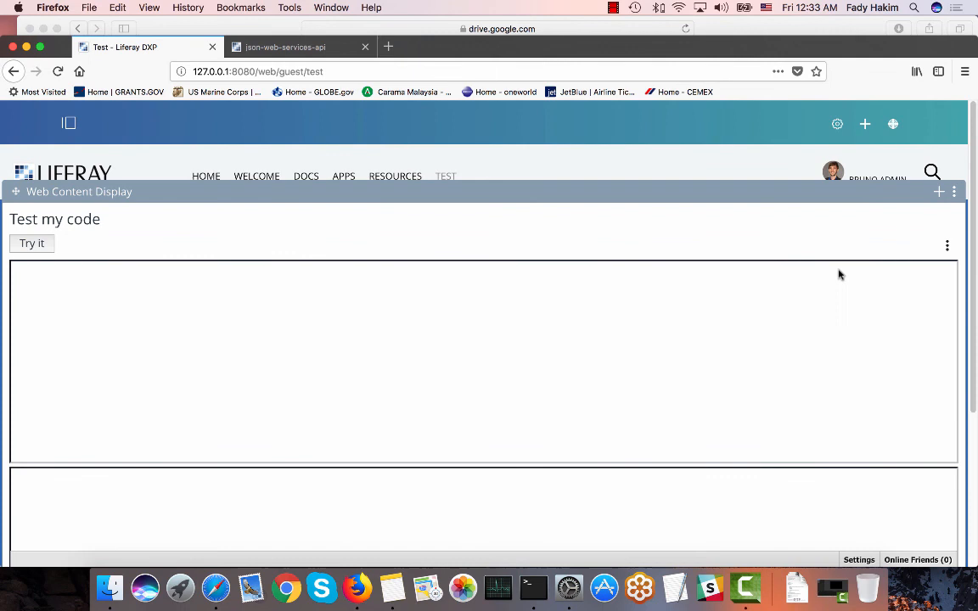
Use Try it to fetch the article, loading the English and Spanish translations into both frames
scroll("down", 3)
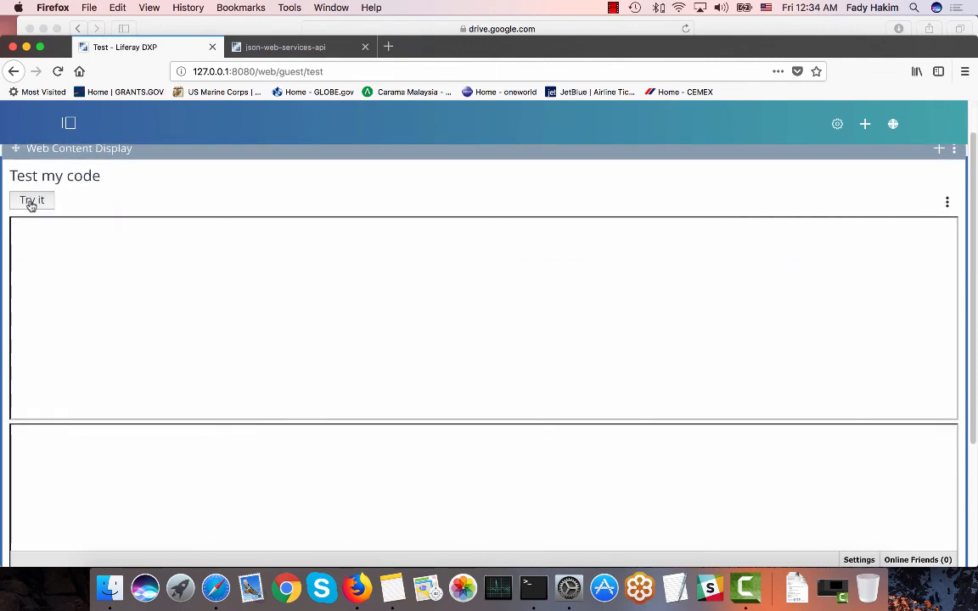
left_click(30, 200)
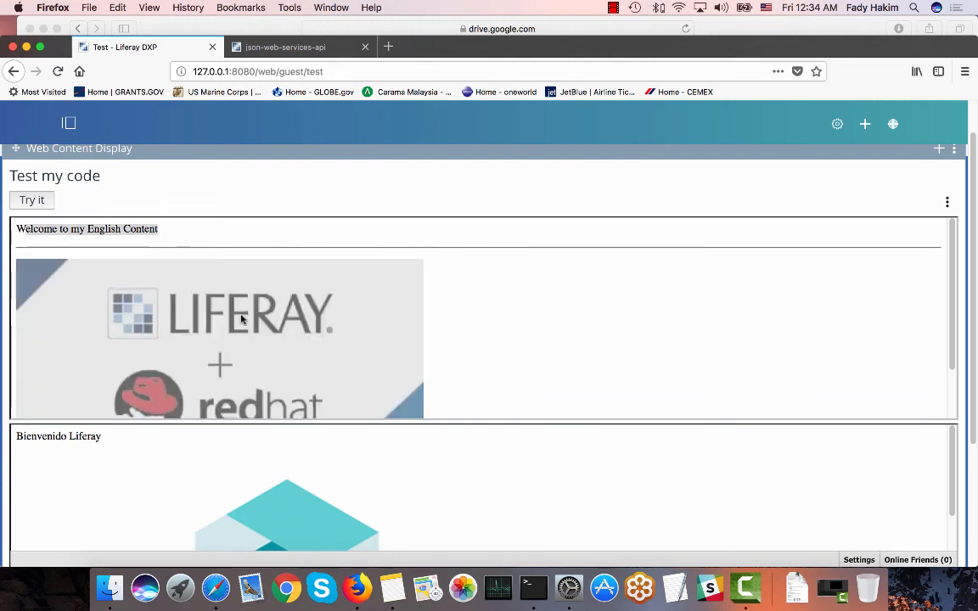
scroll("down", 3)
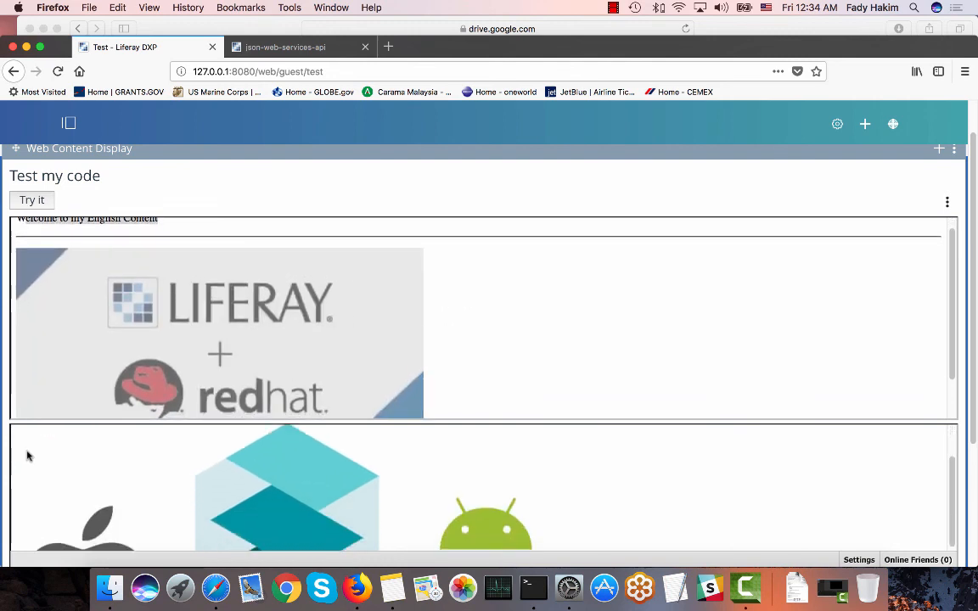
scroll("down", 3)
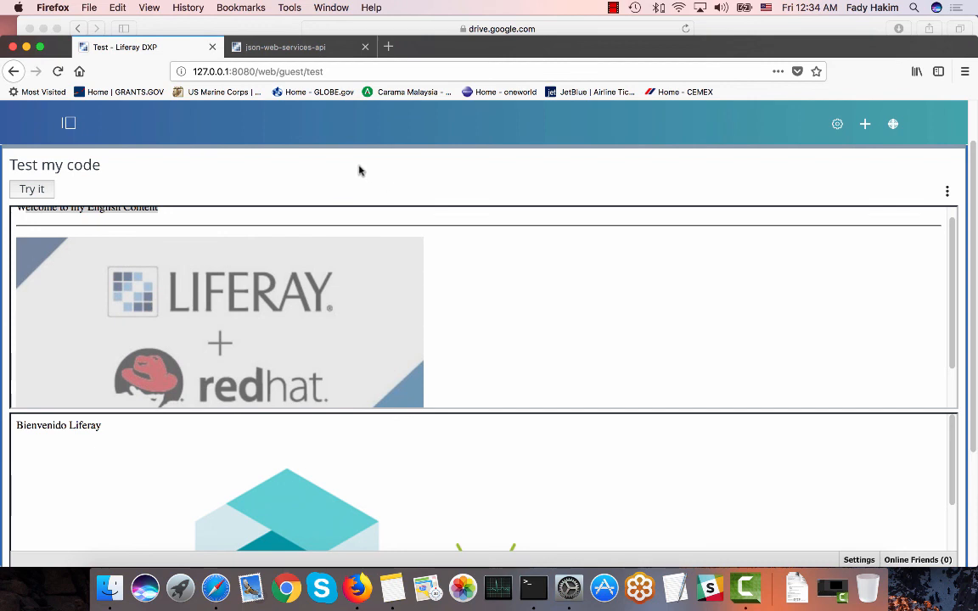
mouse_move(337, 179)
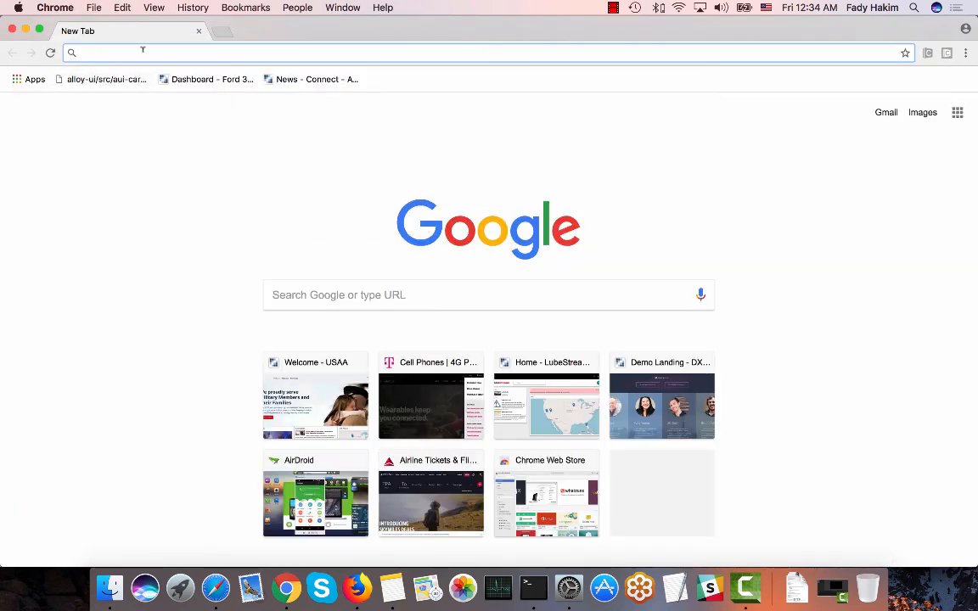
Browse to 127.0.0.1:8080 as a guest, go to the Test page and run Try it to load both translations
type("127.0.0.1:8080")
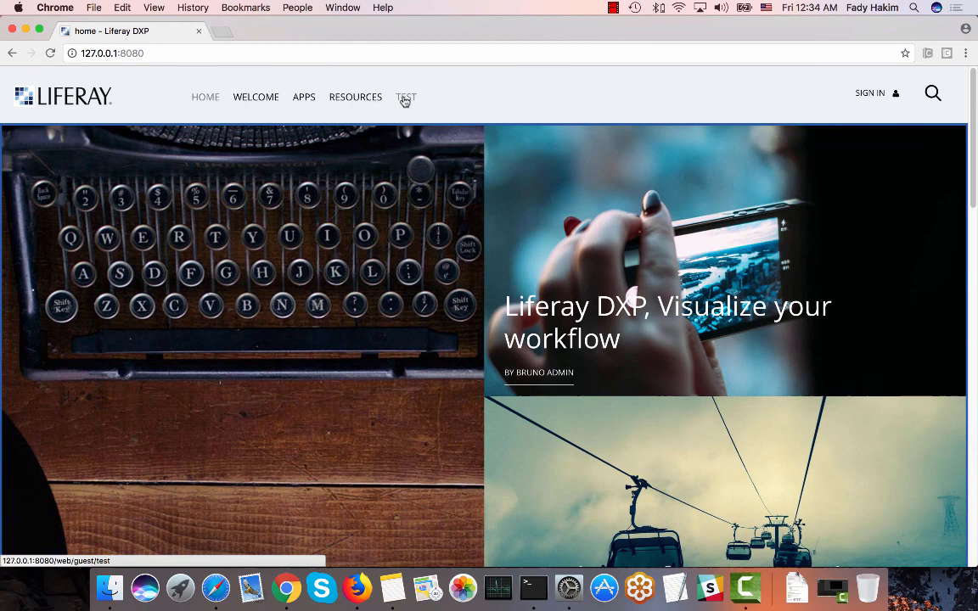
left_click(406, 96)
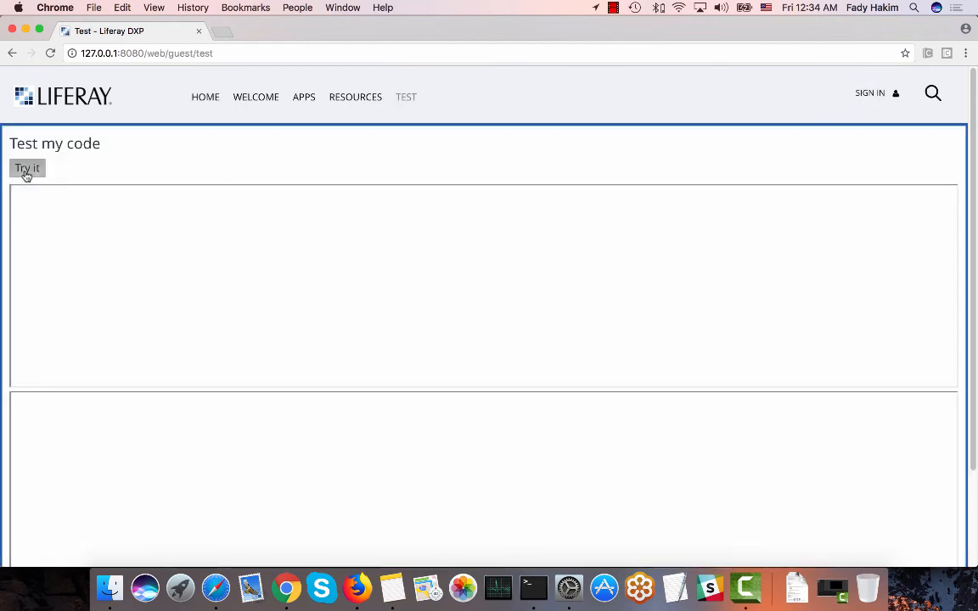
left_click(27, 168)
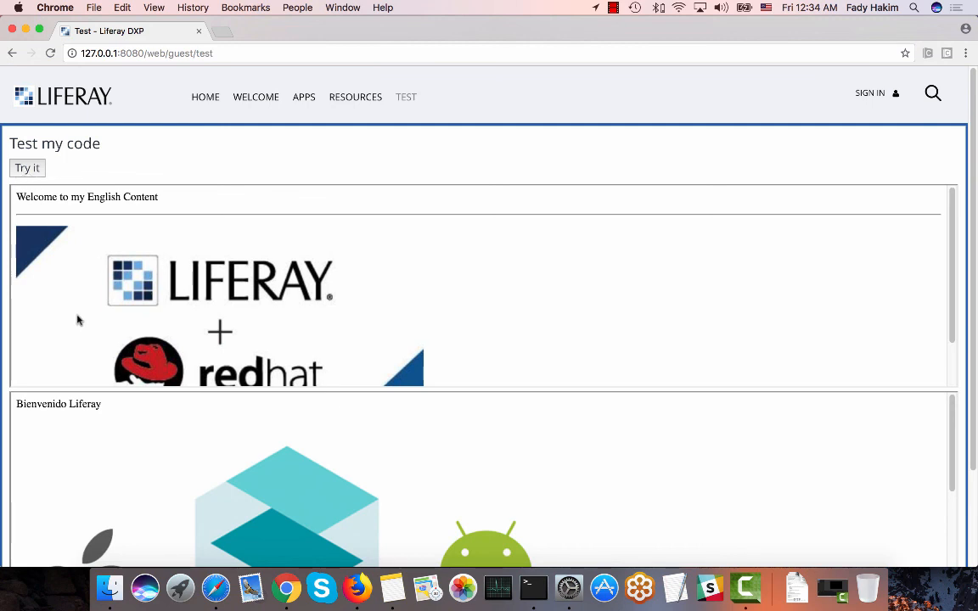